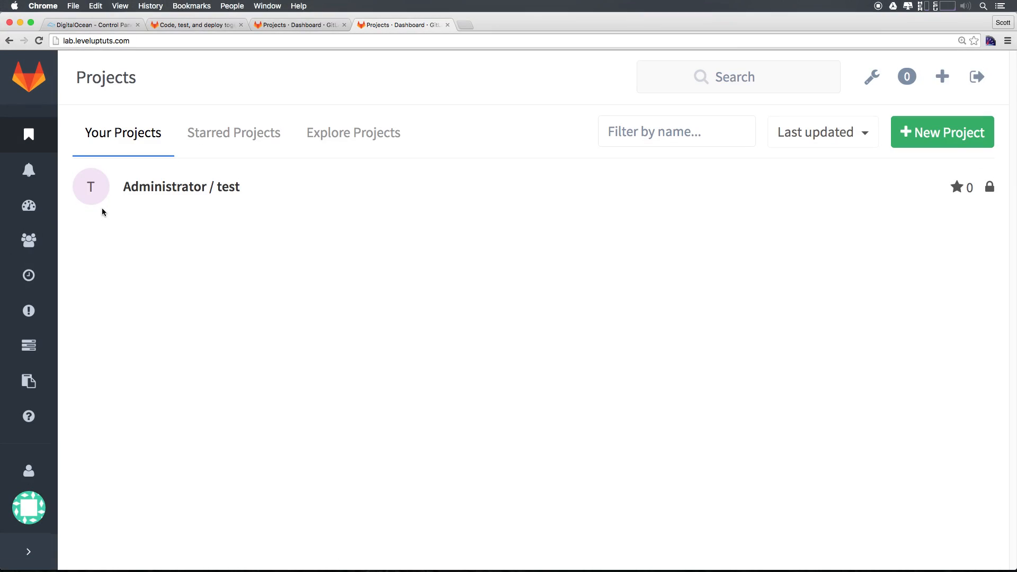
Open the Administrator / test project and go to the empty SSH Keys settings page
click(181, 187)
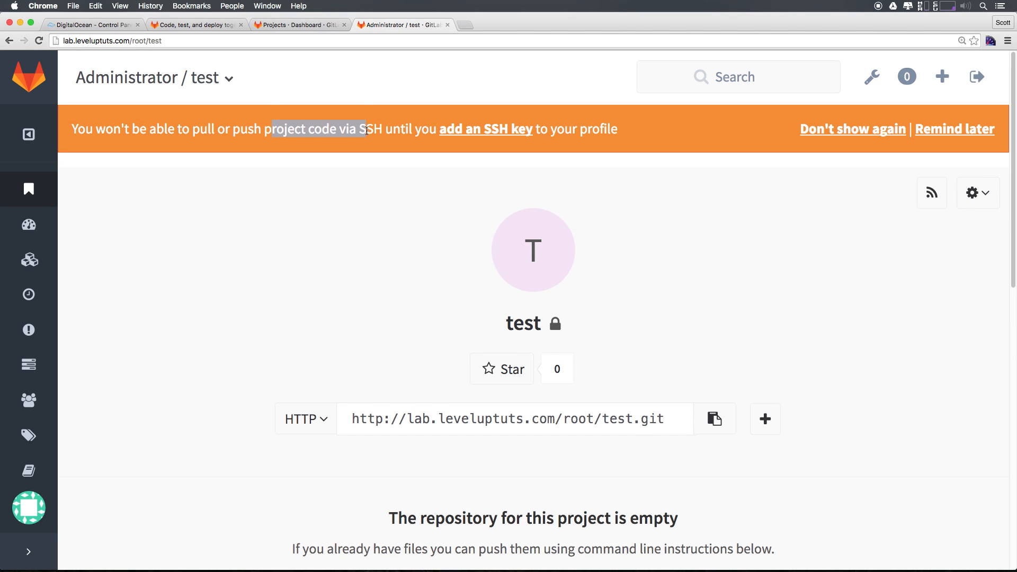
click(484, 130)
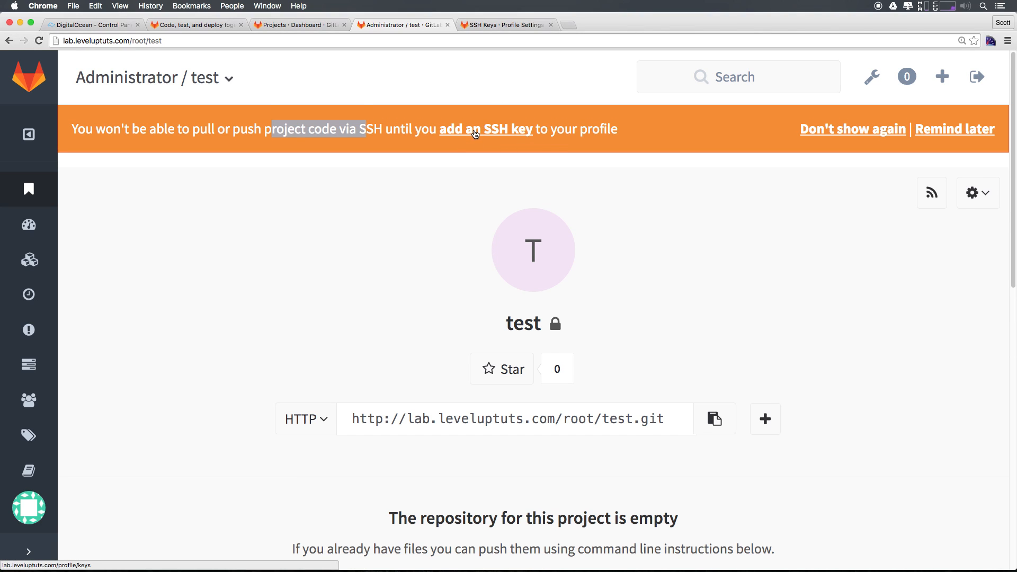
click(486, 129)
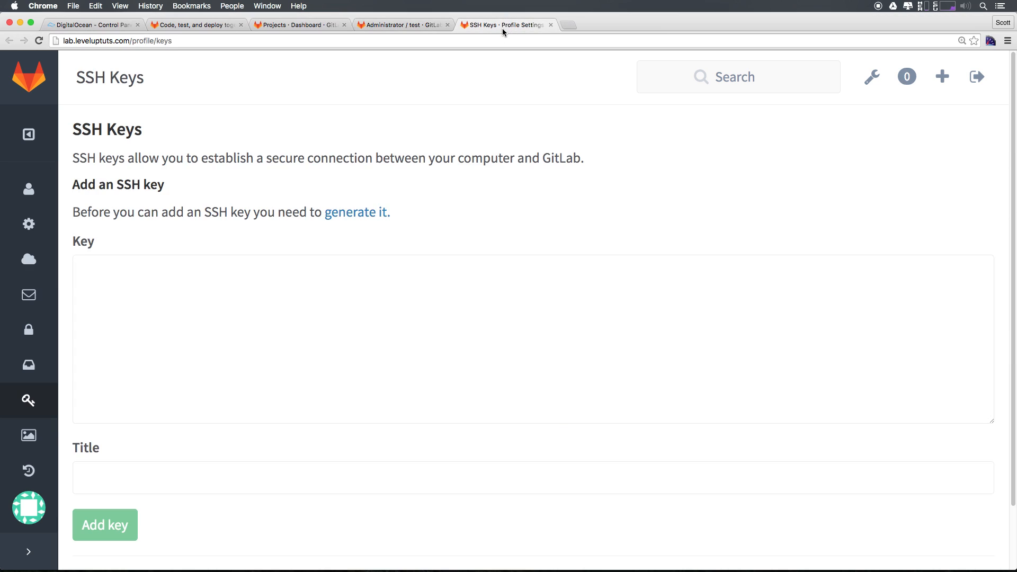
scroll(down, 3)
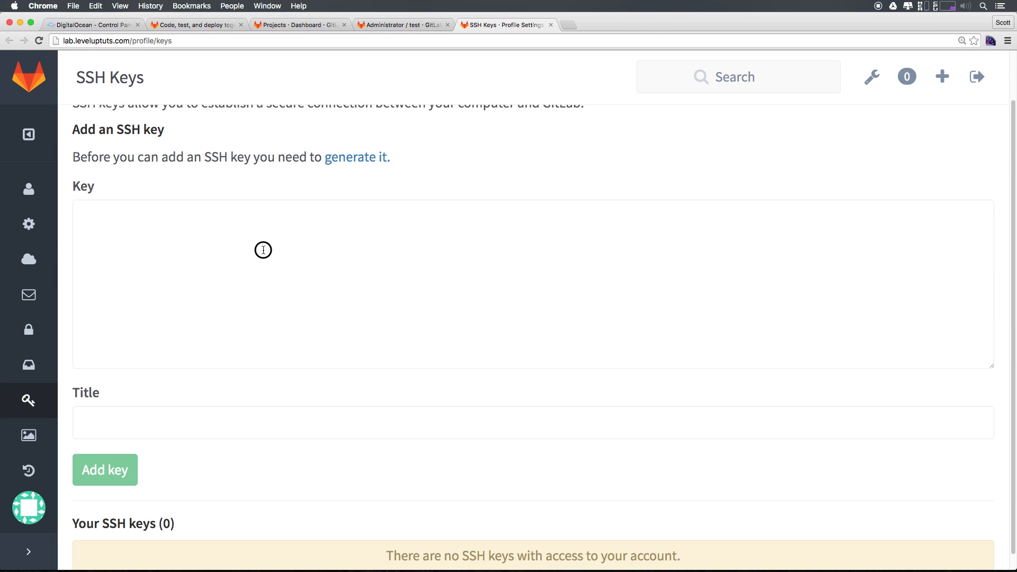
scroll(up, 3)
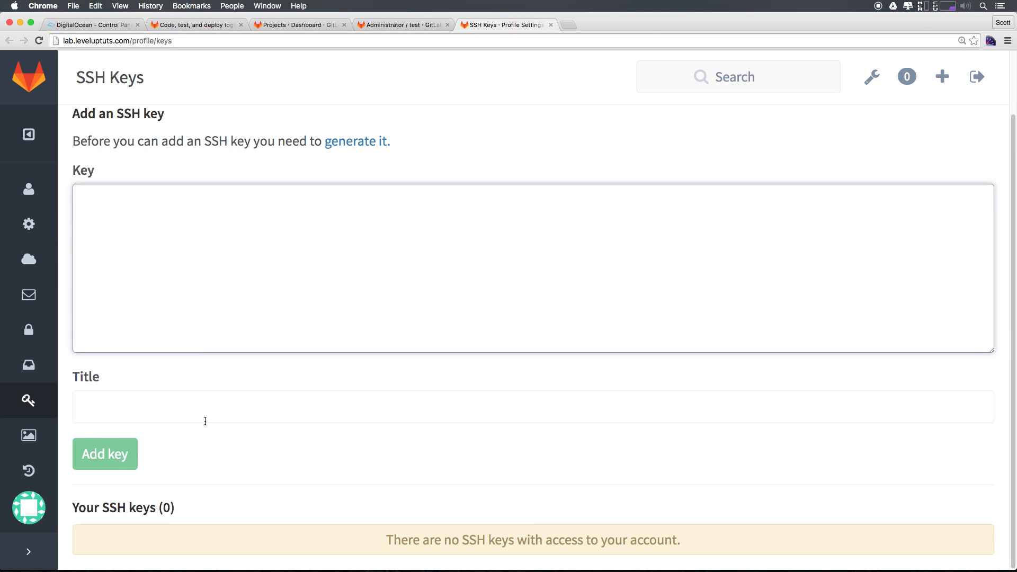
Open the SSH key generation instructions in a new tab
click(421, 279)
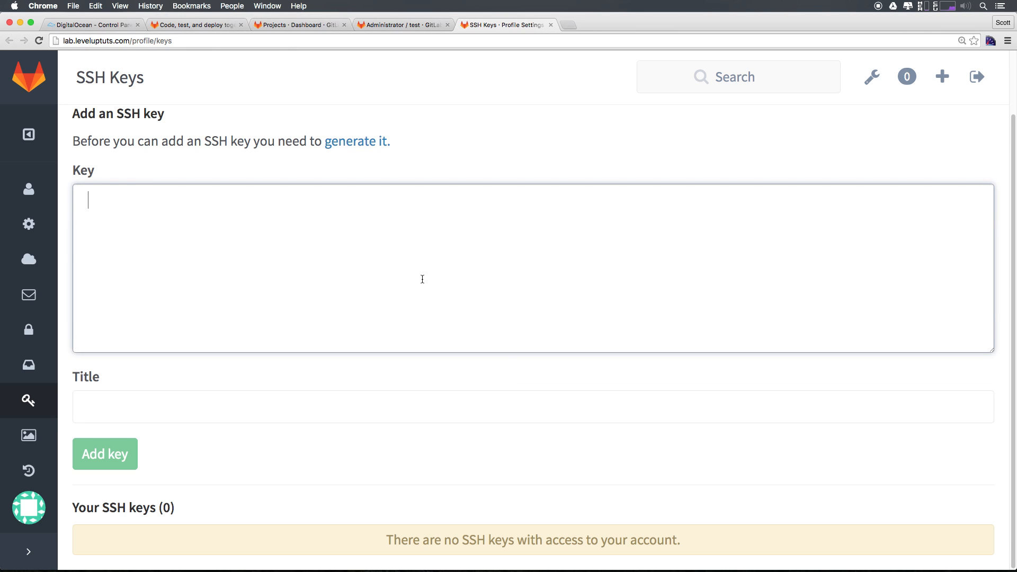
scroll(up, 3)
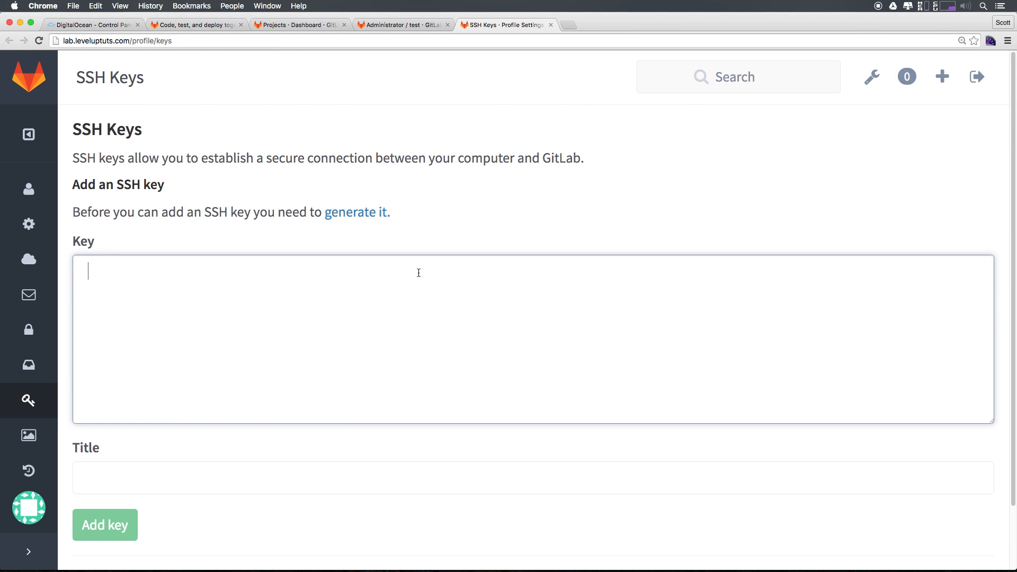
mouse_move(496, 234)
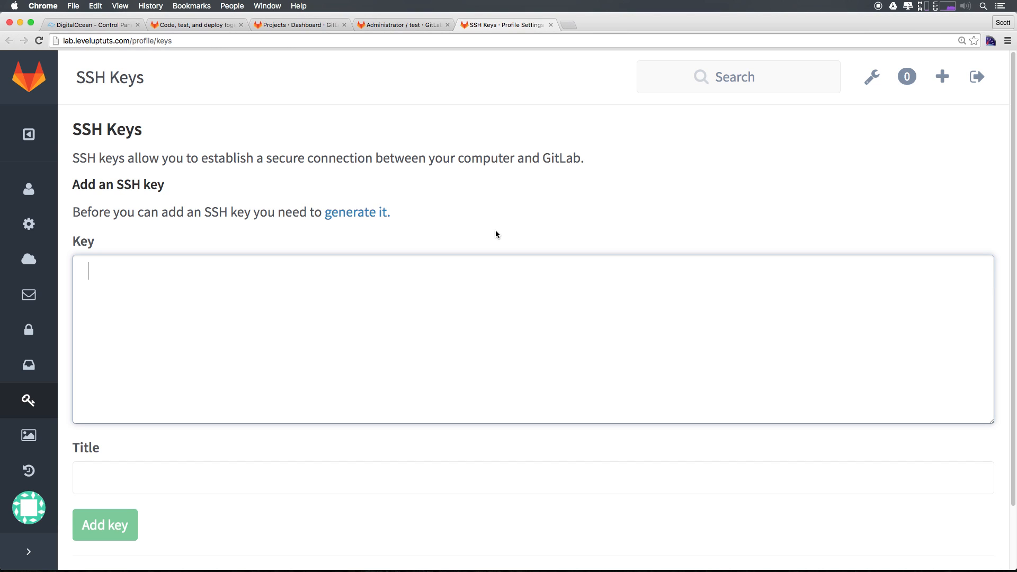
mouse_move(365, 226)
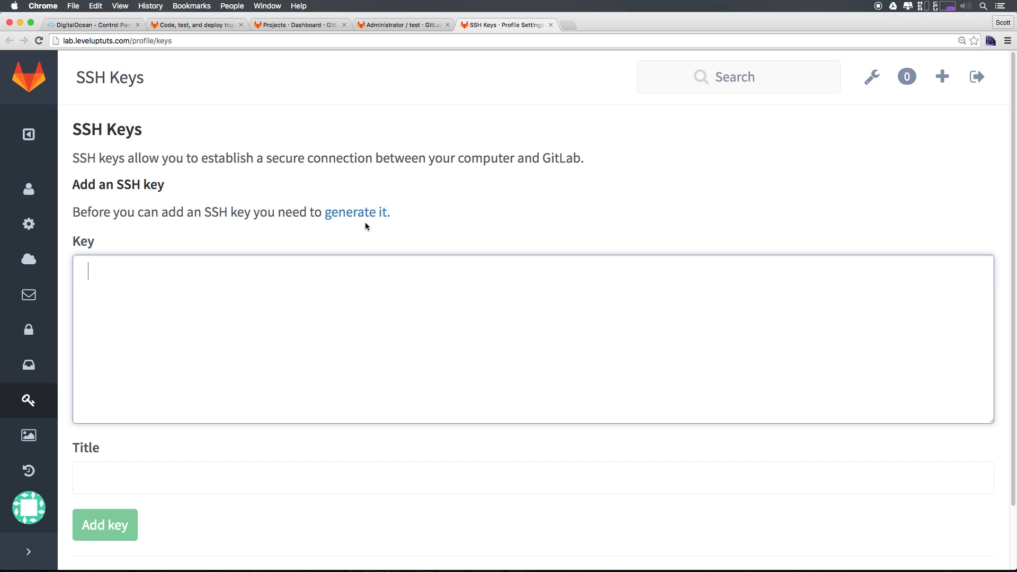
mouse_move(357, 213)
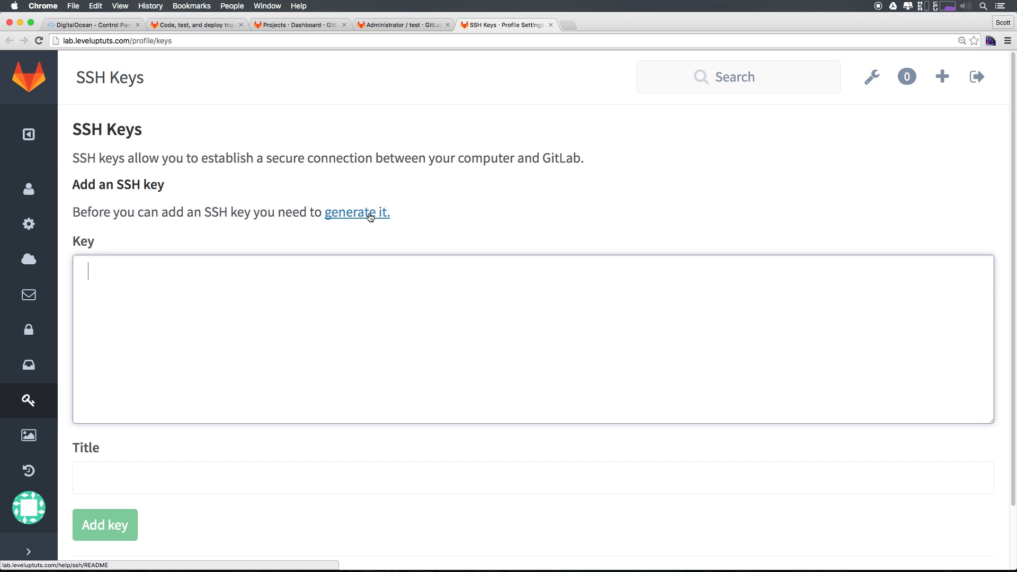
click(571, 25)
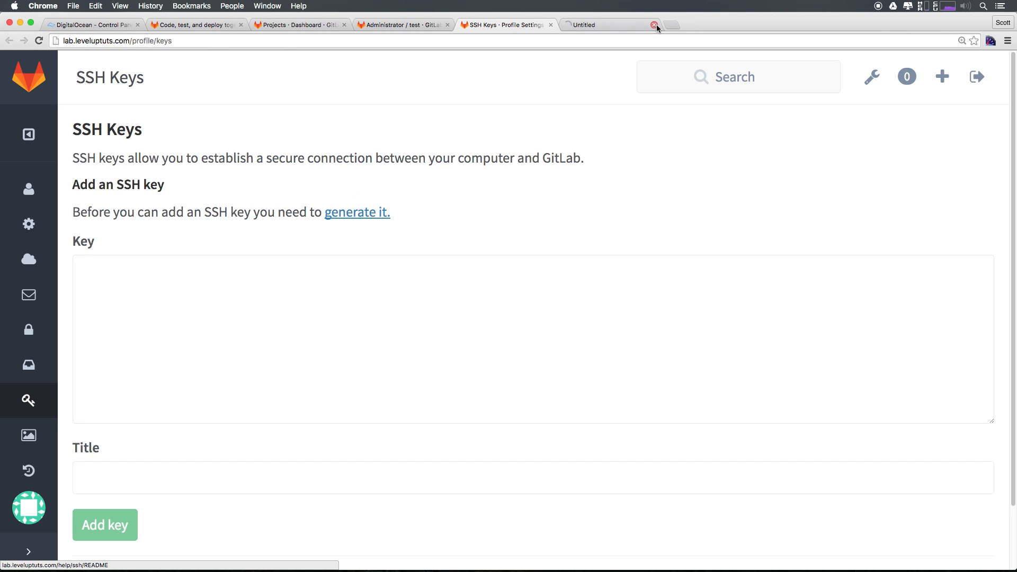
View the SSH help page with the Mac command 'cat ~/.ssh/id_rsa.pub'
click(356, 212)
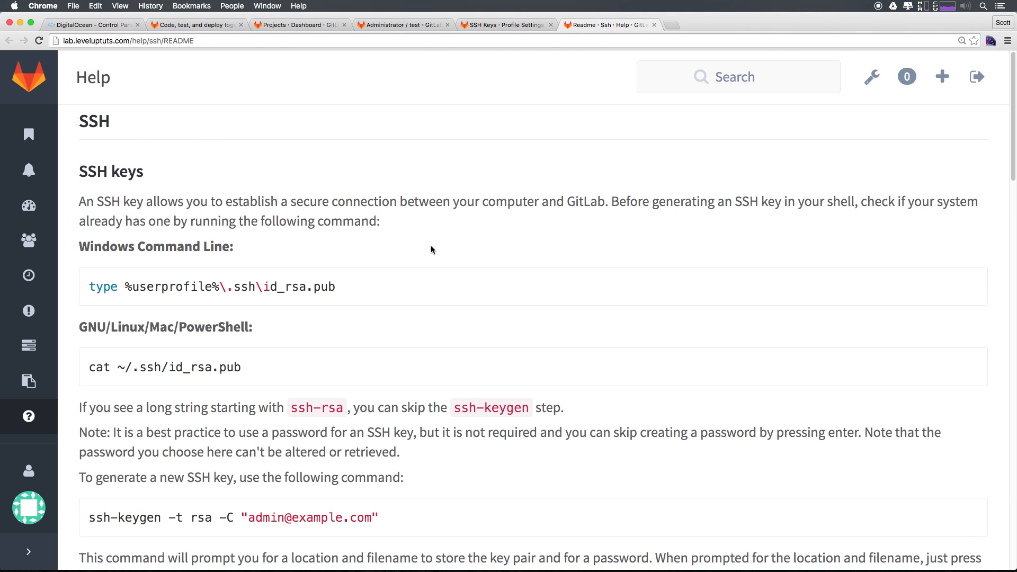
mouse_move(393, 266)
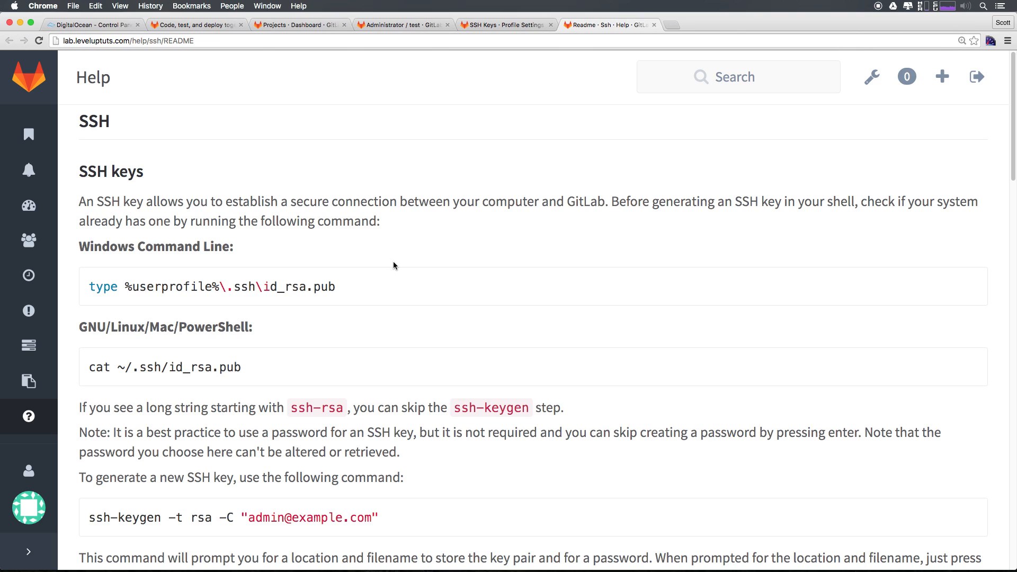
mouse_move(317, 312)
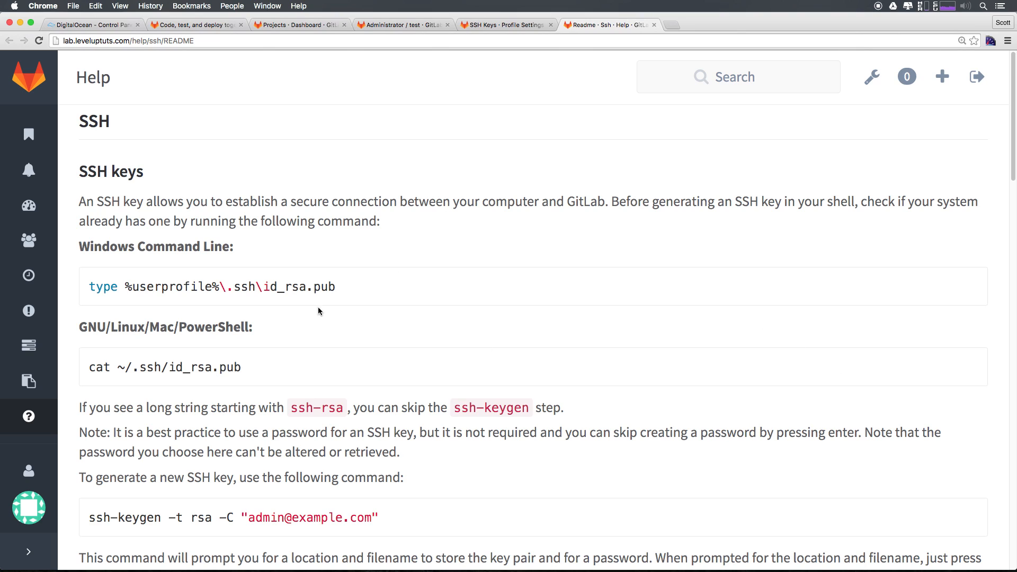
mouse_move(291, 265)
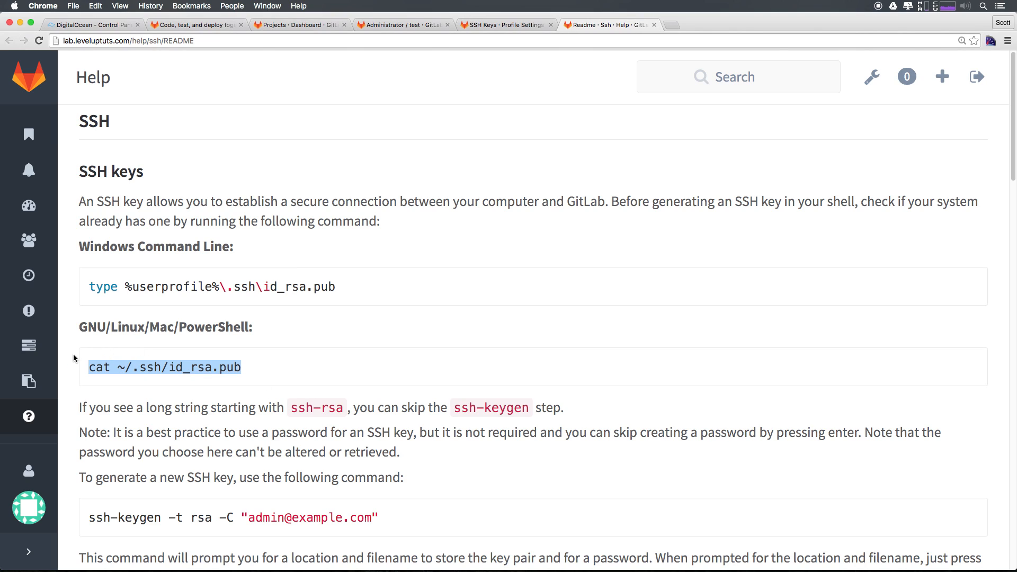
mouse_move(427, 381)
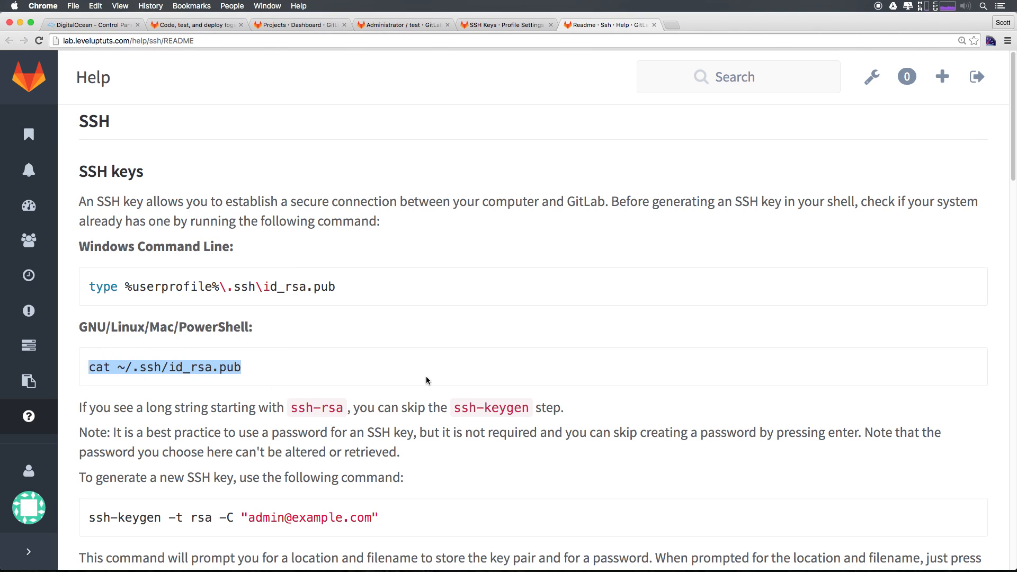
mouse_move(387, 369)
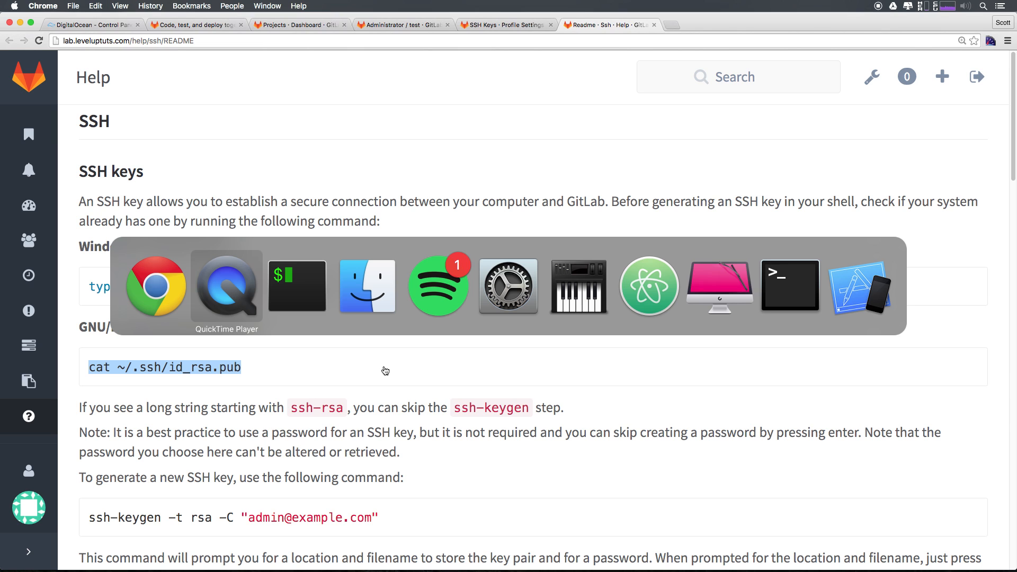
Run 'cat ~/.ssh/id_rsa.pub' in iTerm2 to print the existing public key
click(297, 286)
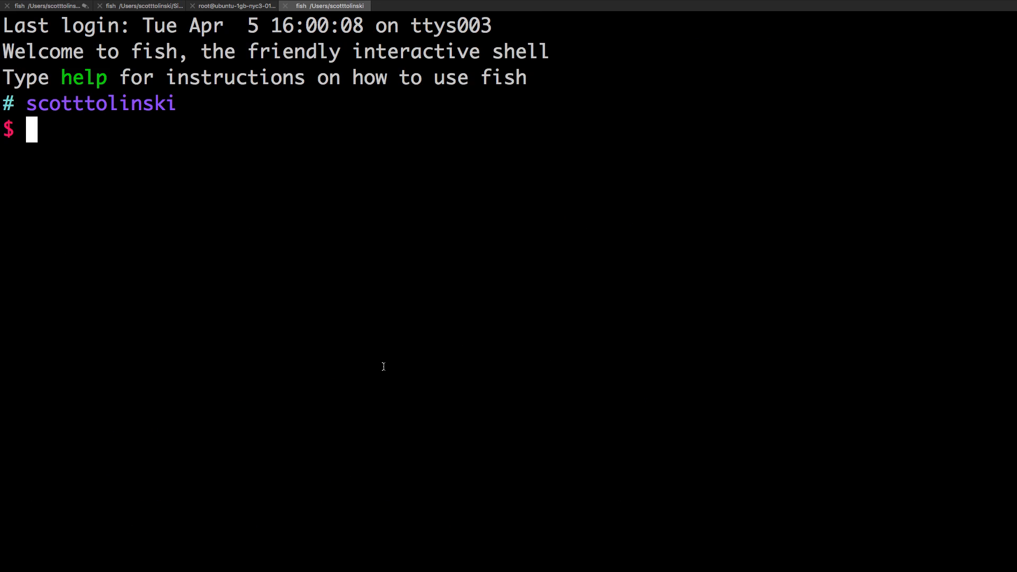
text(cat ~/.ssh/id_rsa.pub)
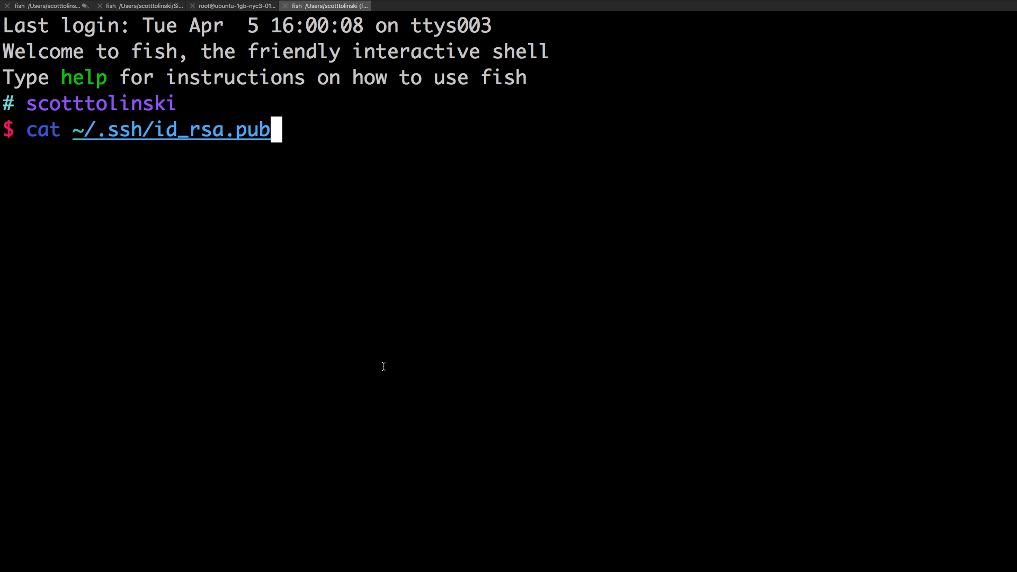
key(Return)
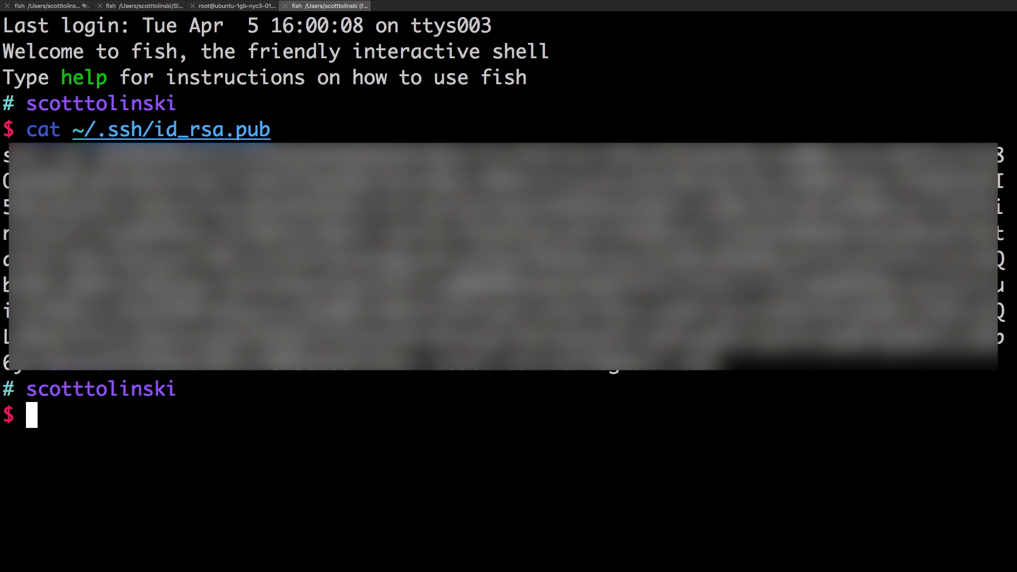
mouse_move(129, 112)
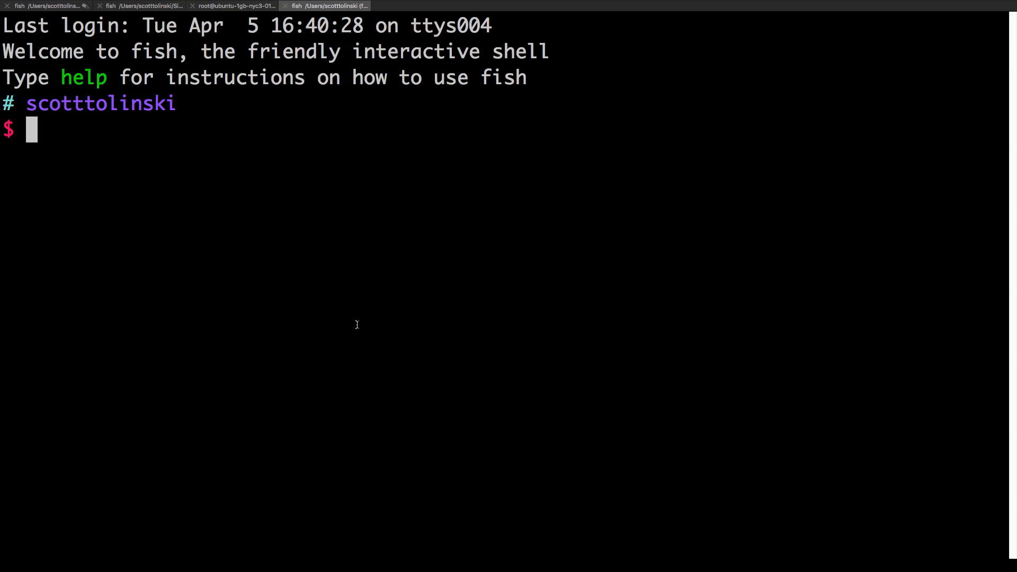
mouse_move(160, 222)
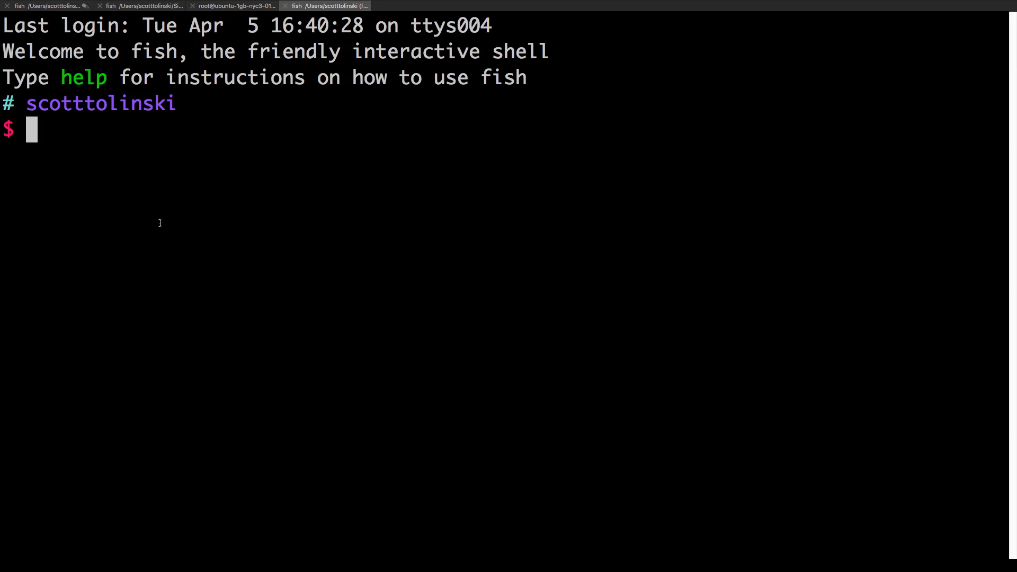
mouse_move(908, 368)
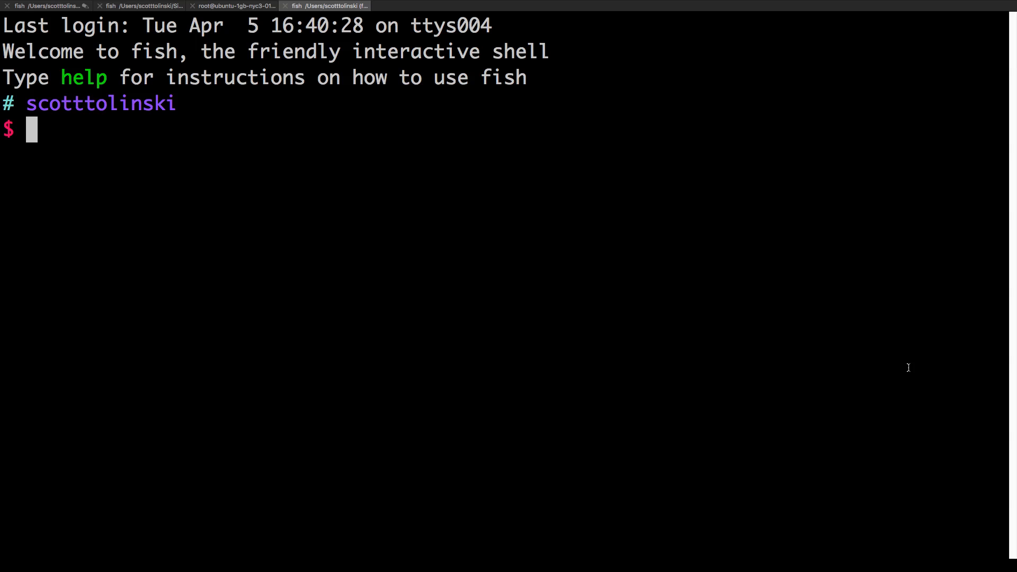
mouse_move(671, 338)
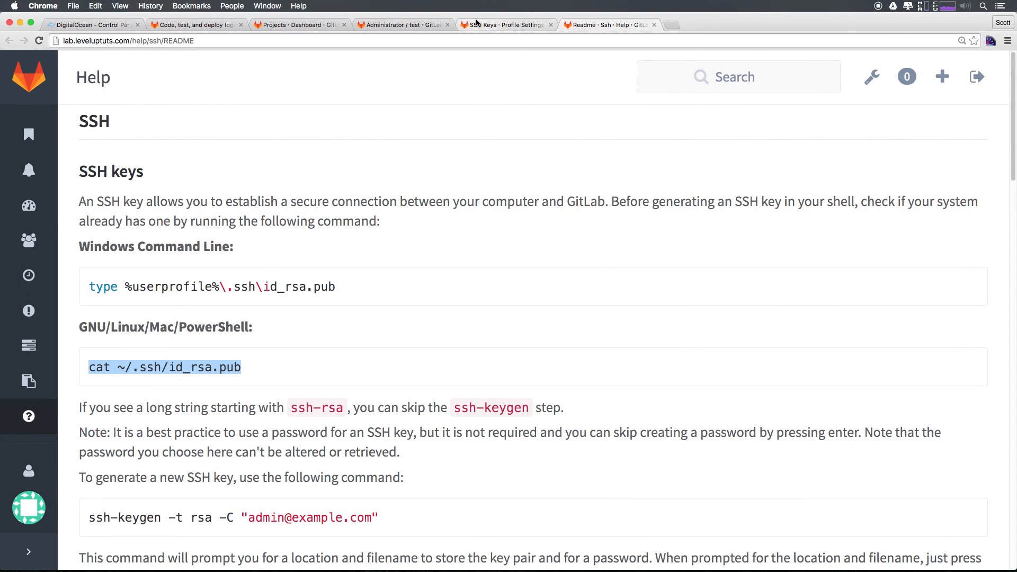
Add an SSH key titled 'Desktop' to the account, then request its removal
click(506, 25)
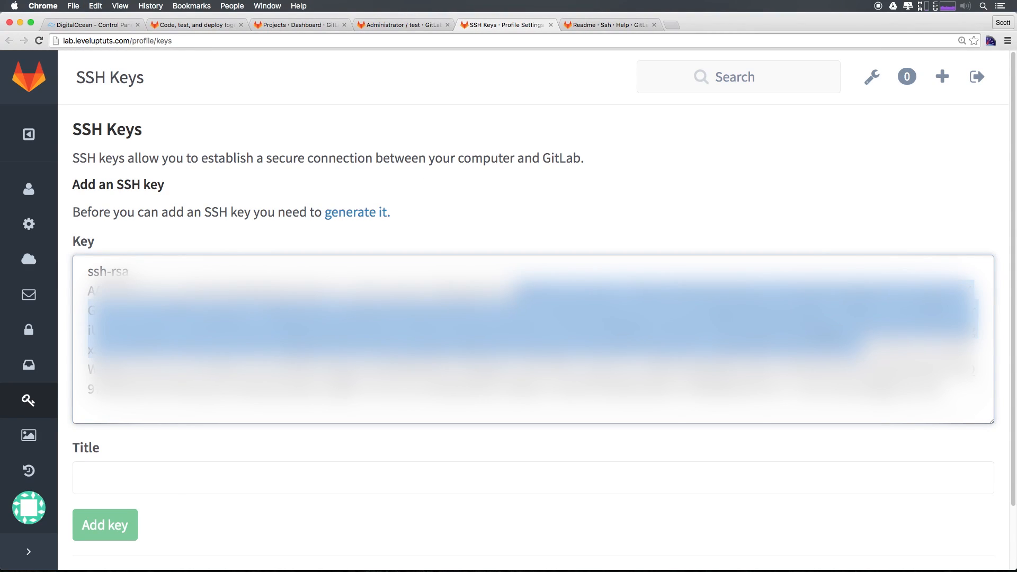
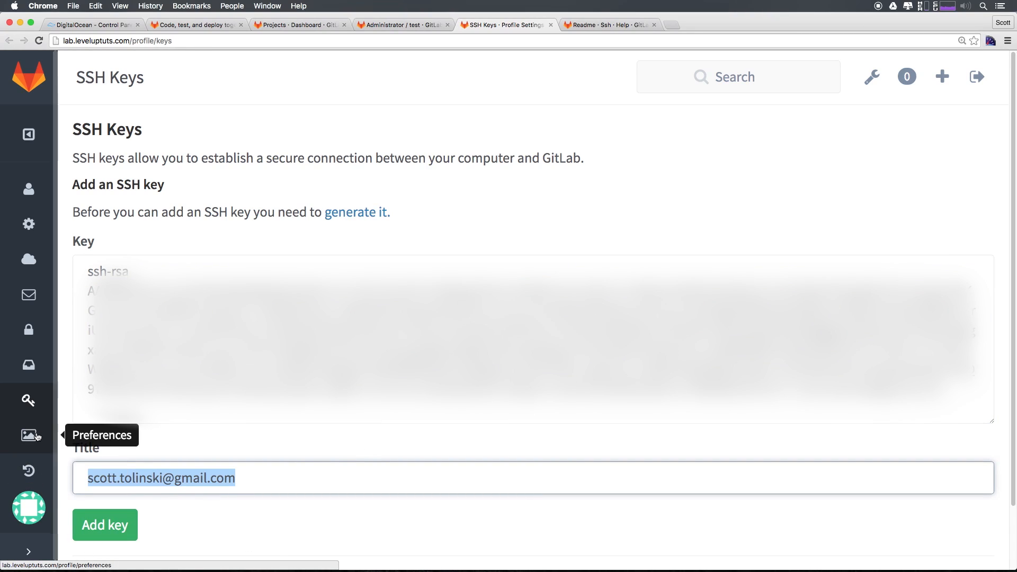
text(Desktop)
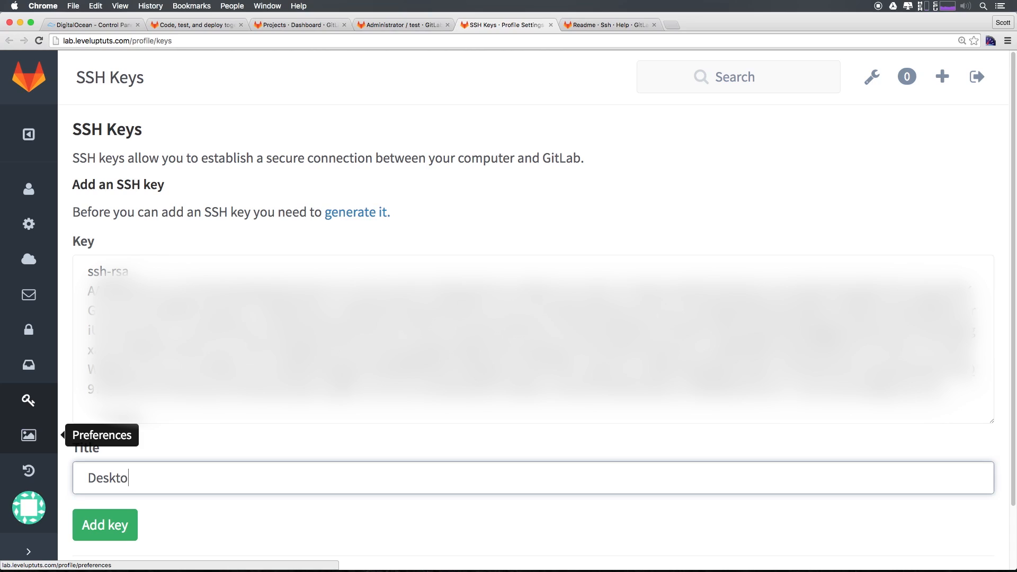
text(p)
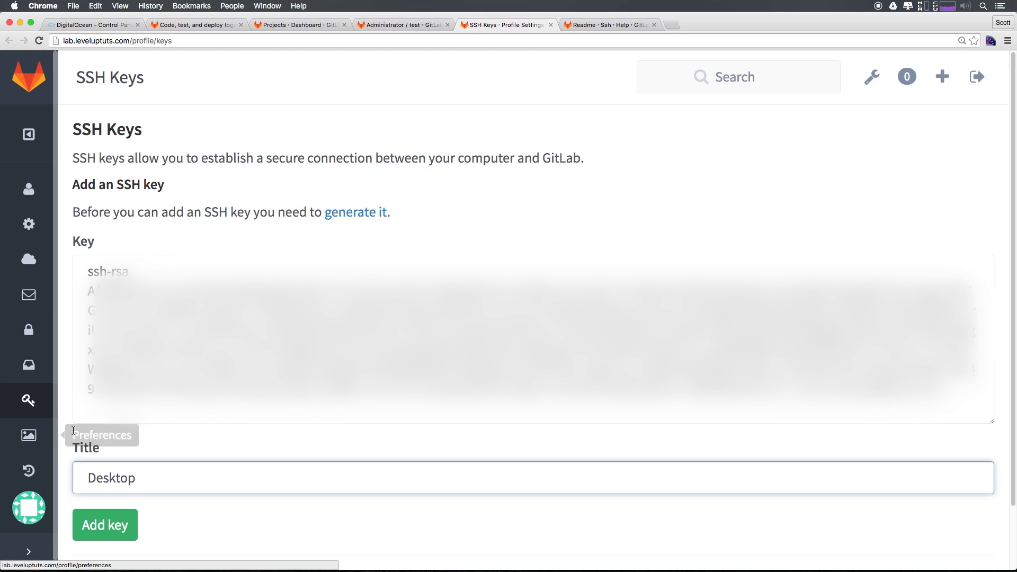
click(104, 525)
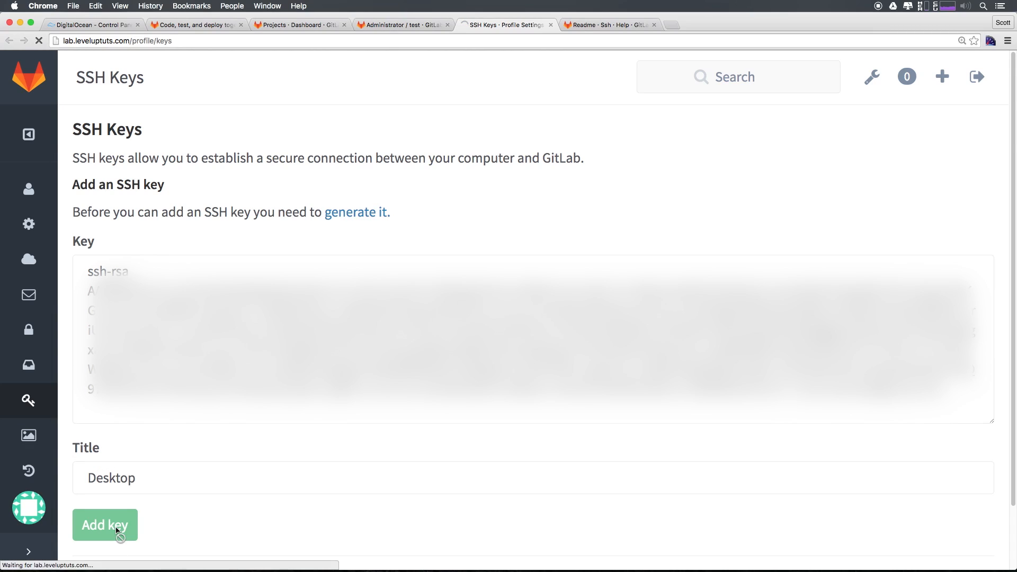
click(104, 524)
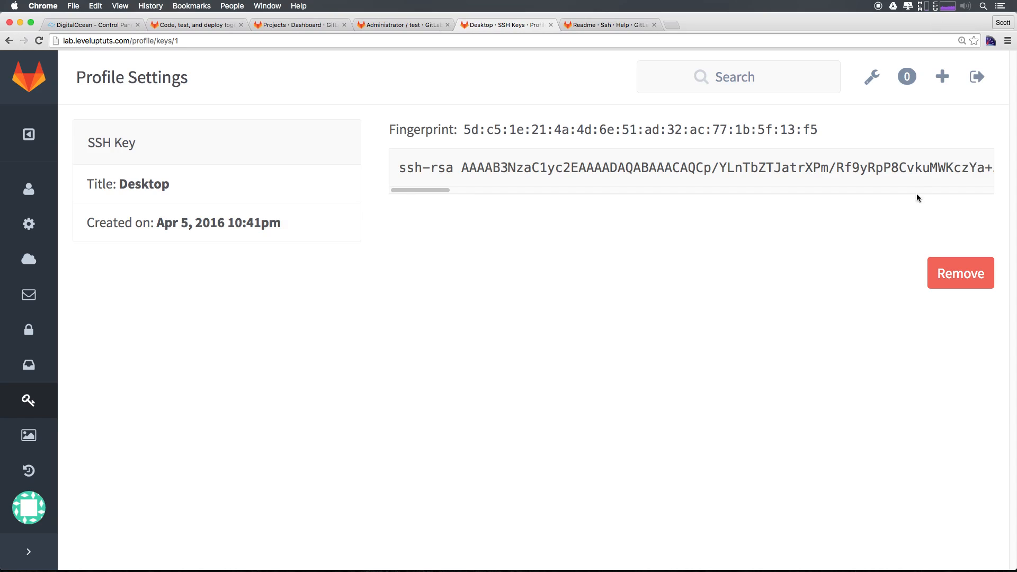
click(960, 273)
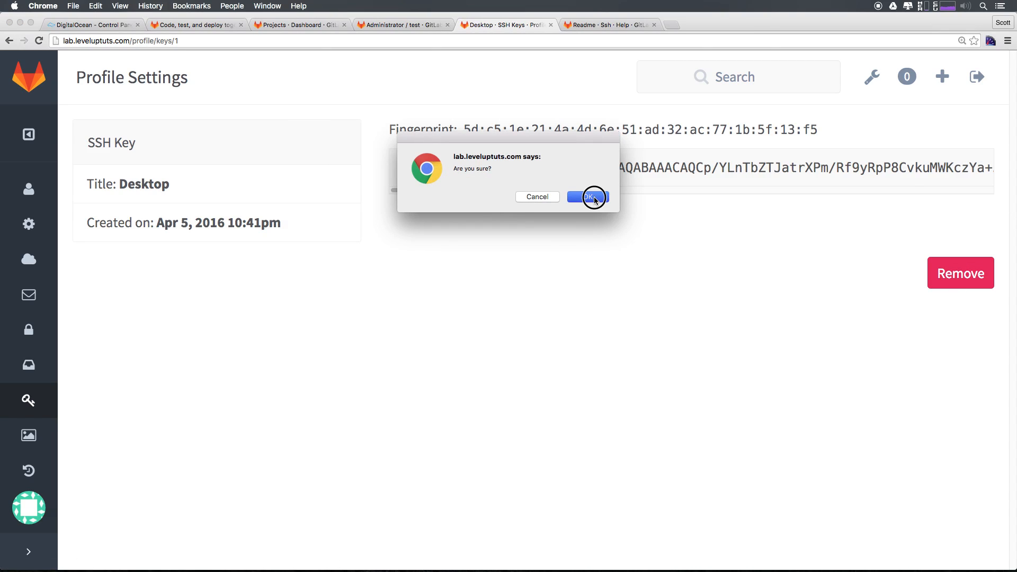
Confirm deletion of the Desktop SSH key
click(586, 196)
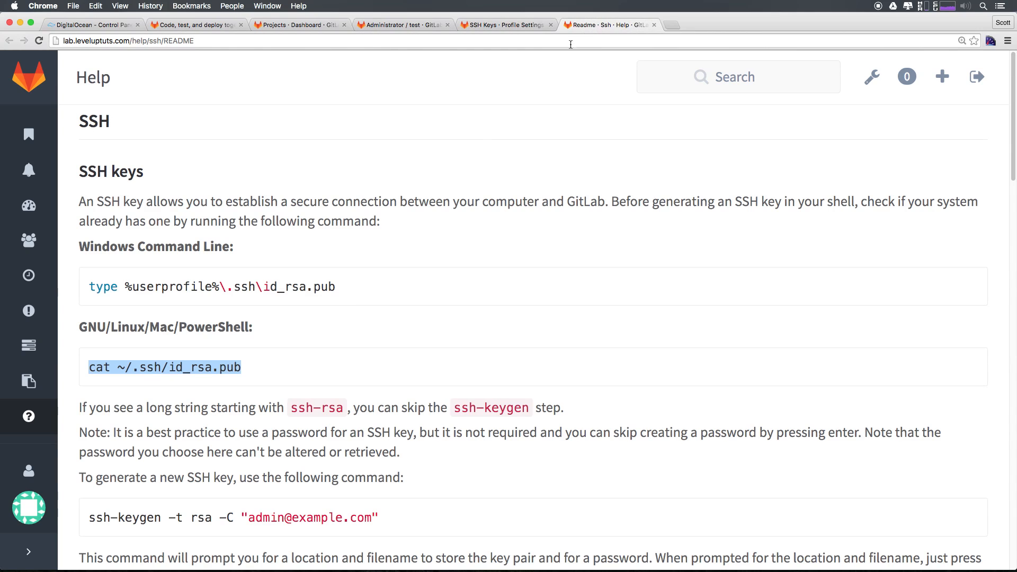
scroll(down, 3)
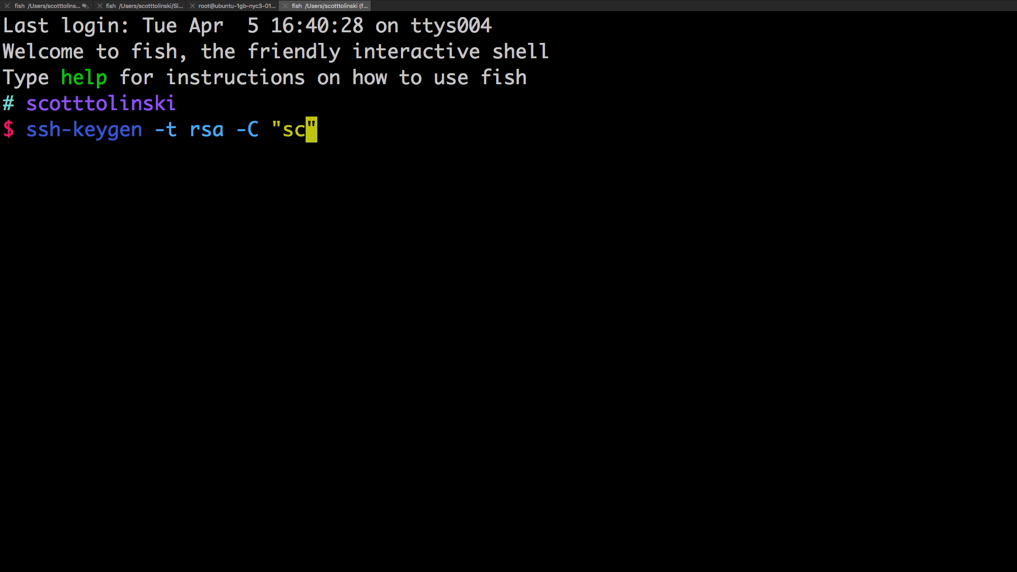
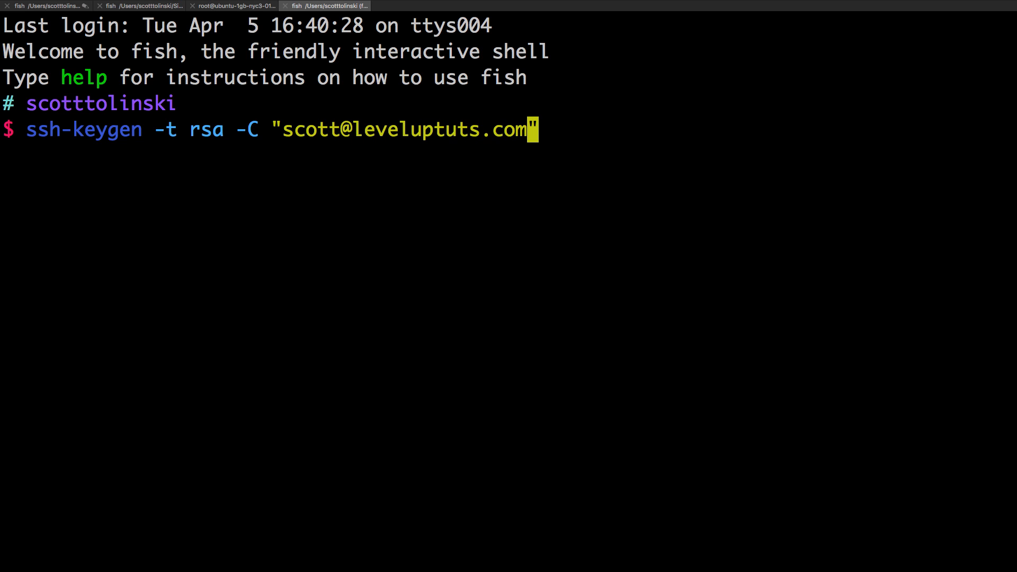
Generate a new RSA key with a leveluptuts.com email, overwrite the old one, and print it
key(Return)
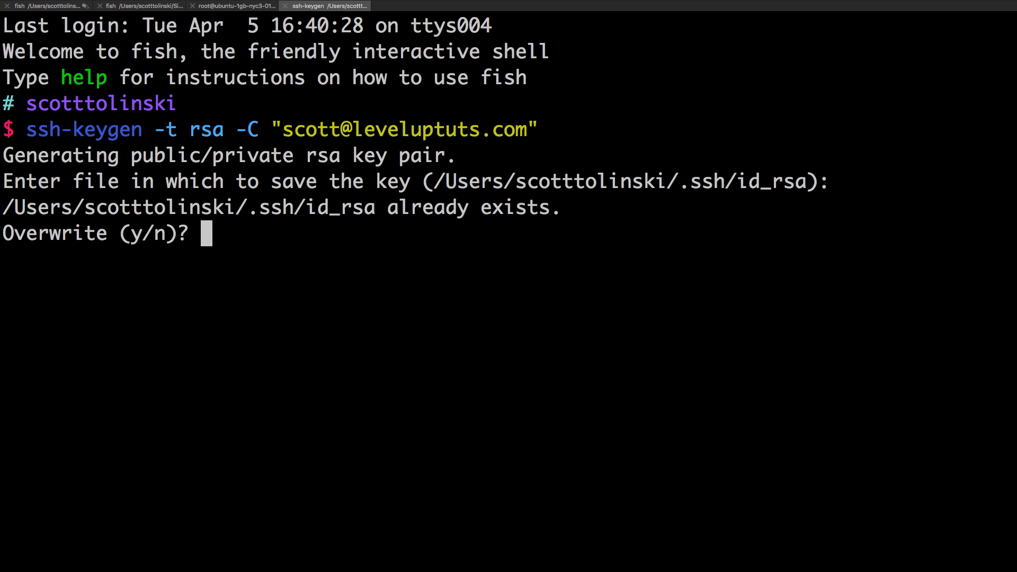
text(y)
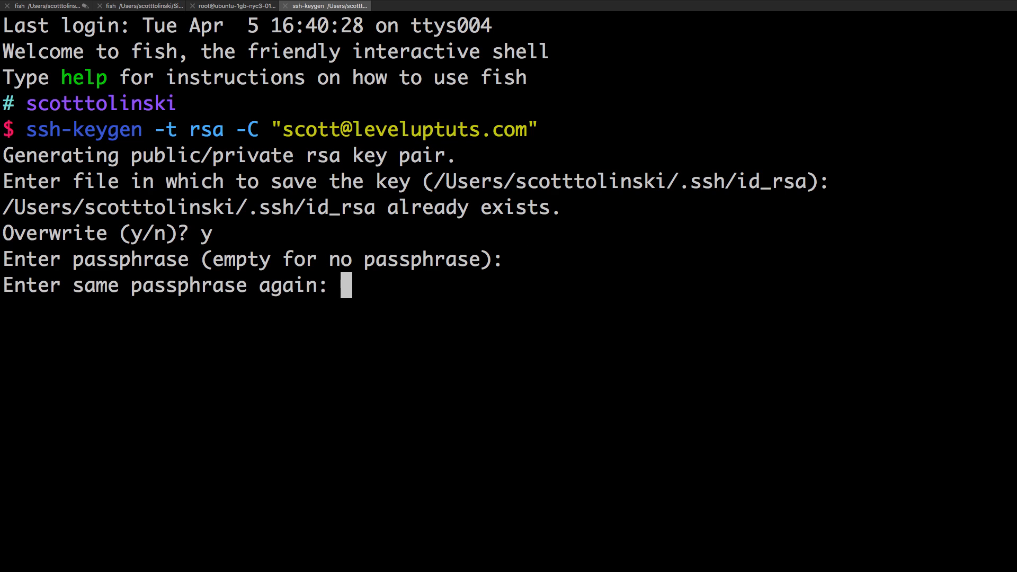
key(Return)
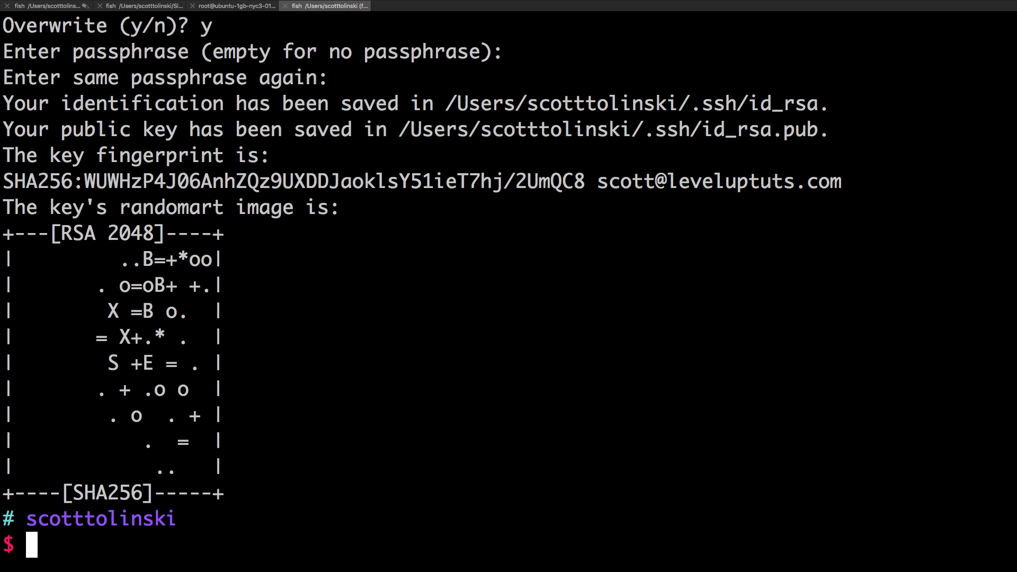
text(cat ~/.ssh/id_rsa.pub)
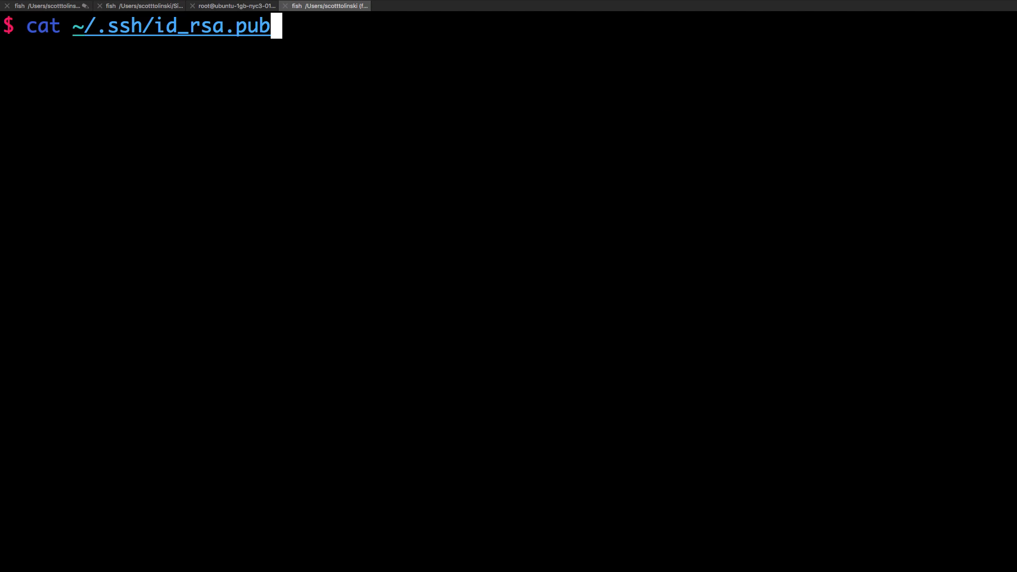
key(Return)
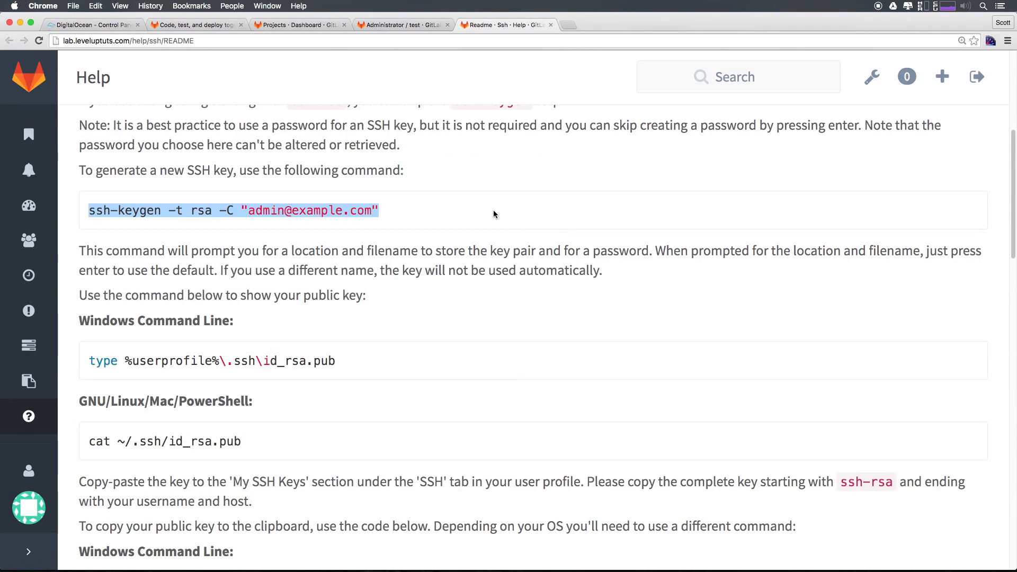
Close the SSH help tab to return to the Administrator / test project page
click(402, 25)
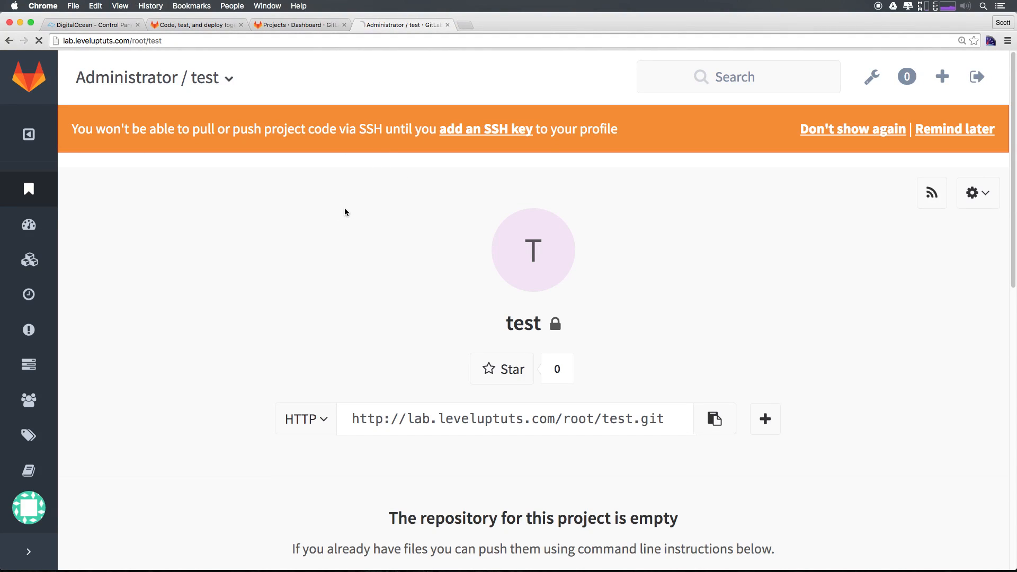
click(852, 129)
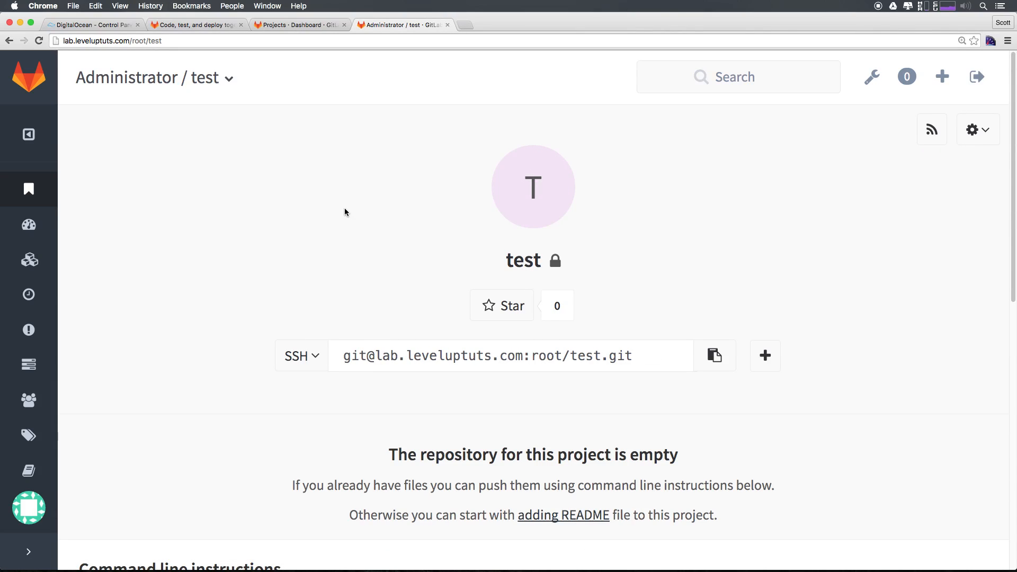
mouse_move(511, 184)
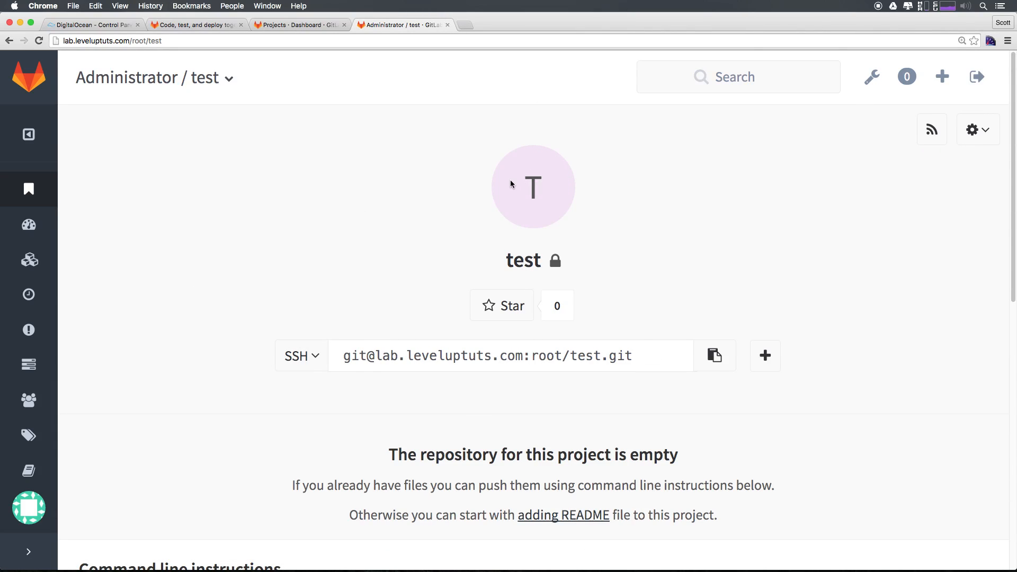
scroll(down, 3)
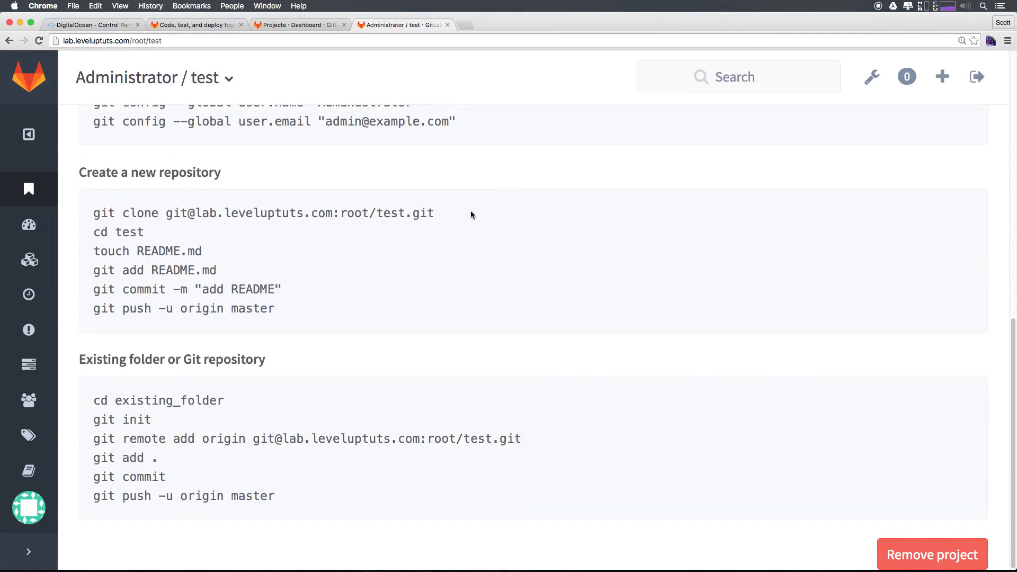
scroll(up, 3)
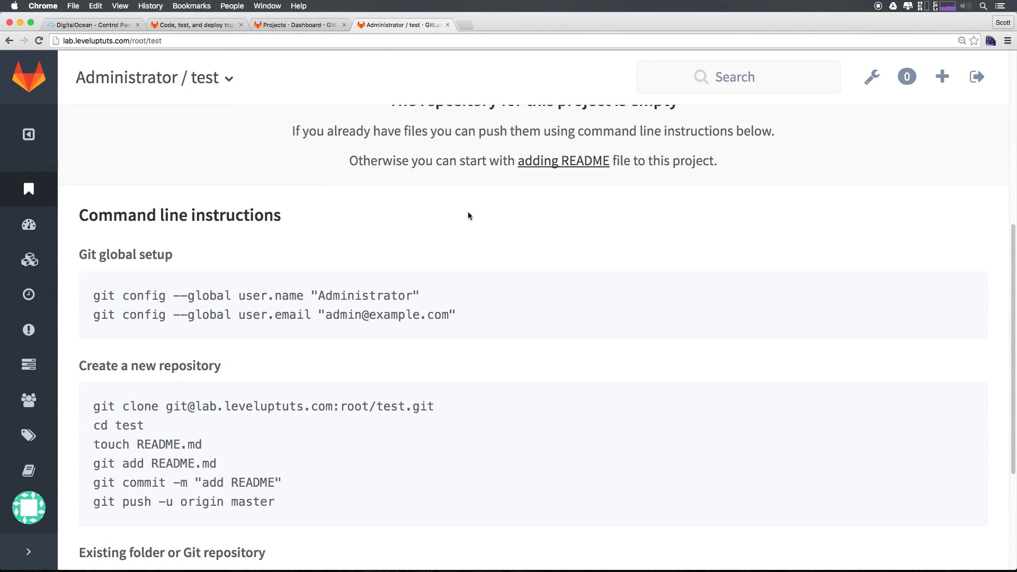
scroll(down, 3)
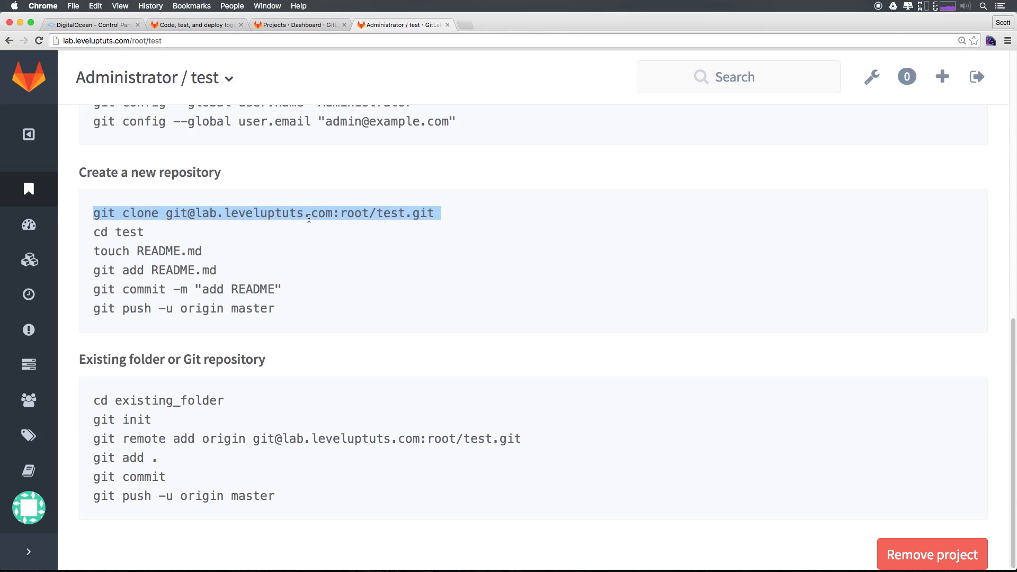
click(196, 246)
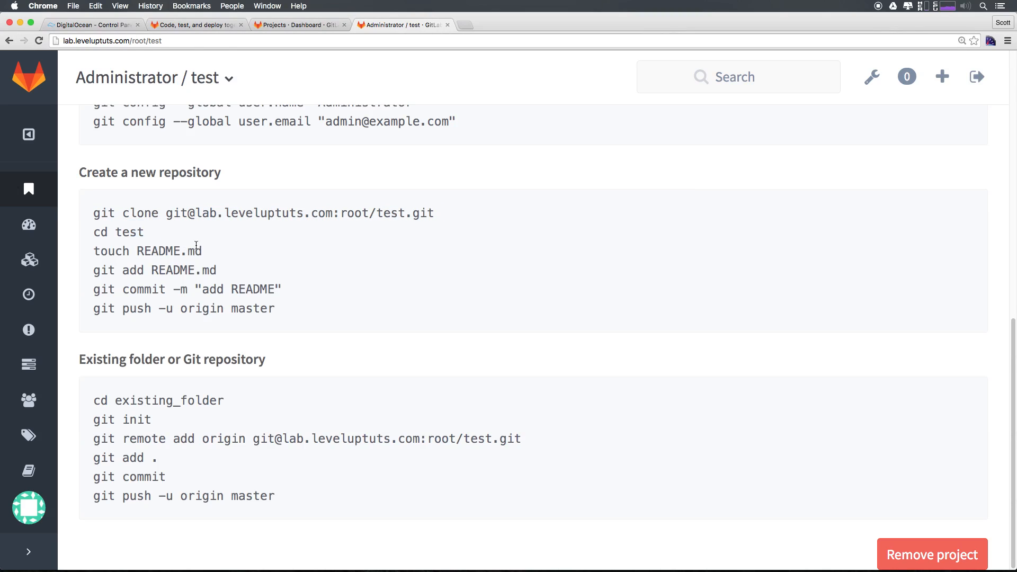
mouse_move(306, 433)
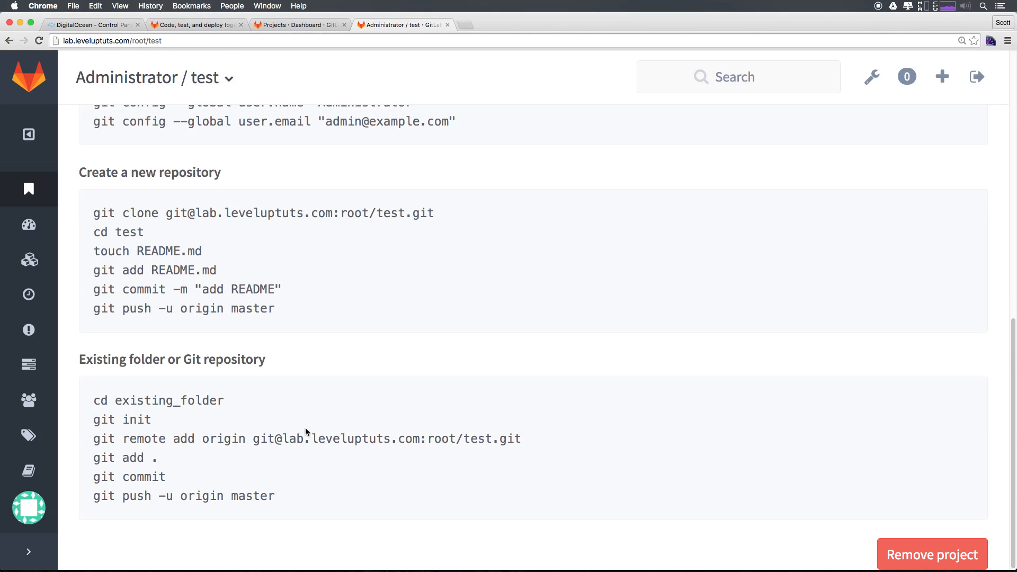
double_click(123, 419)
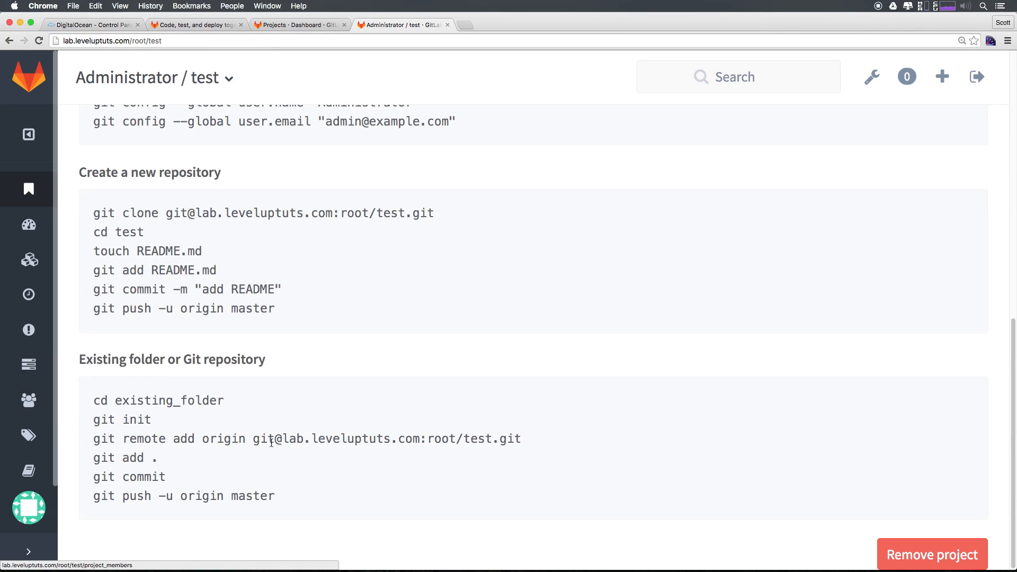
triple_click(173, 438)
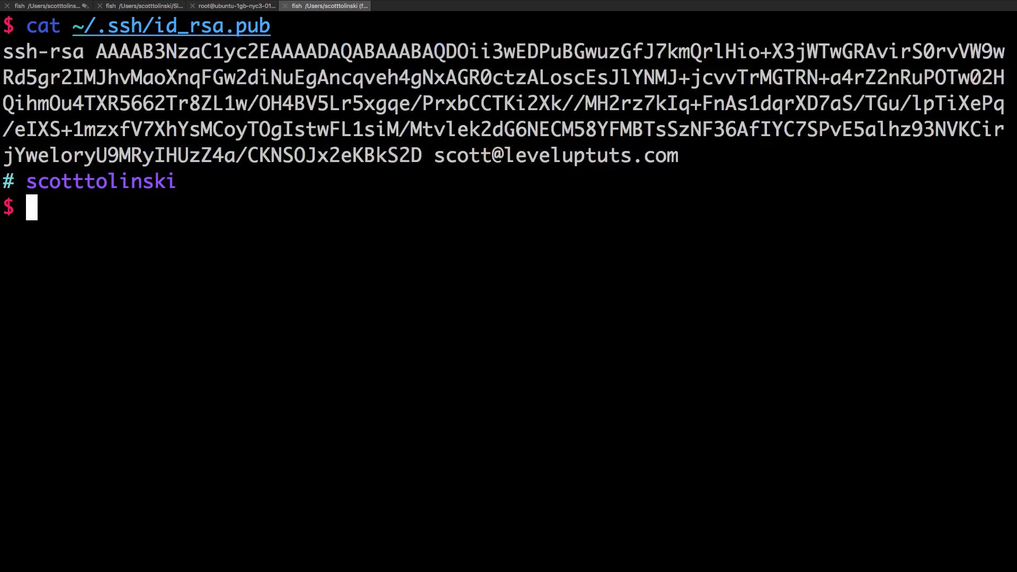
Change directory into Sites/native/MyMovieDB
text(cd Sites/native/)
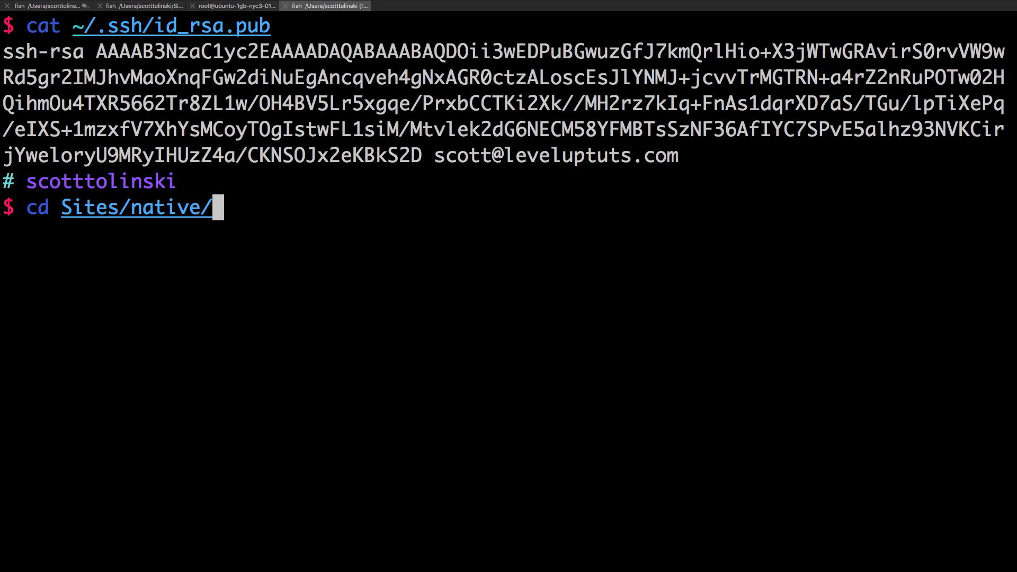
key(Return)
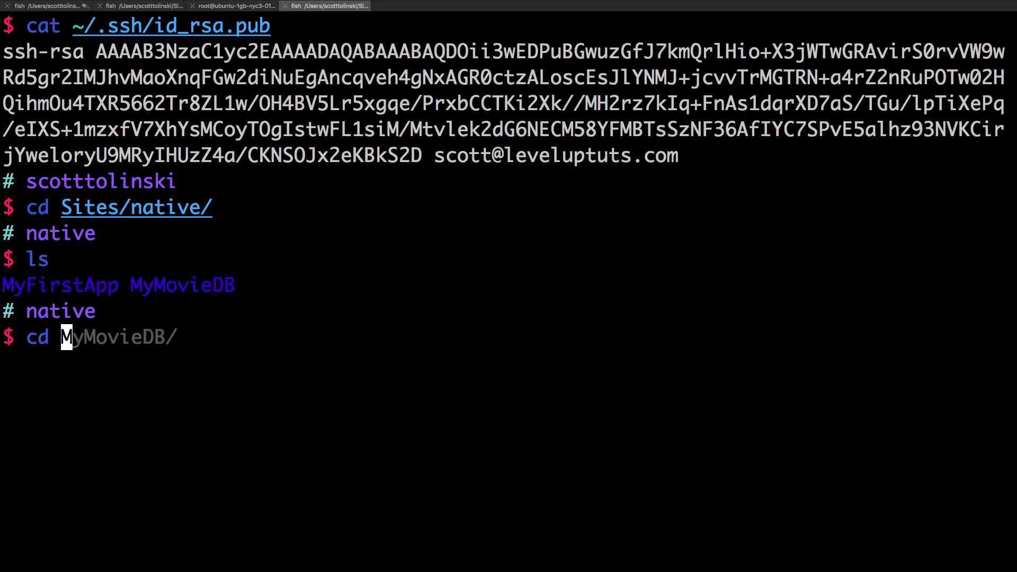
key(Return)
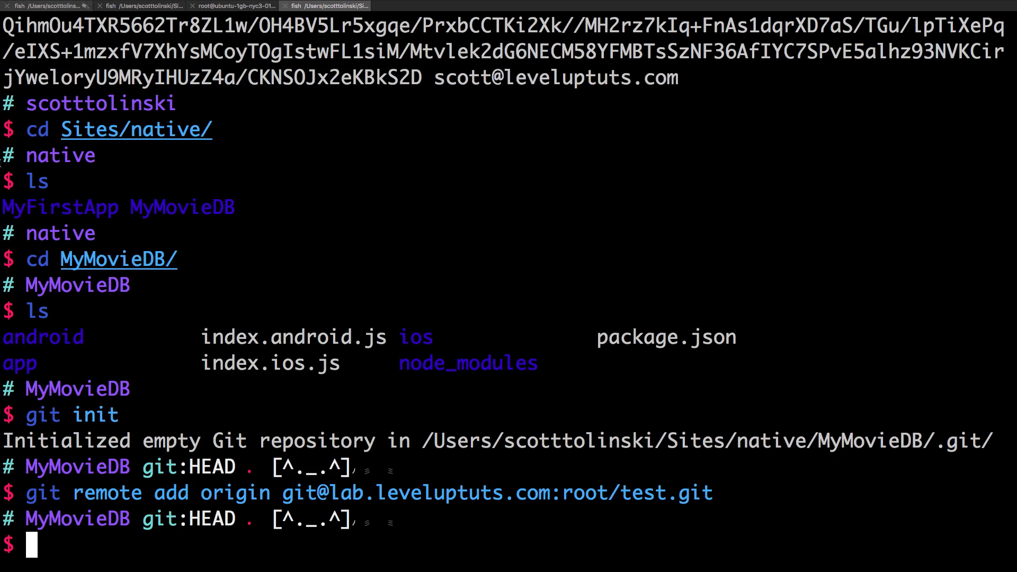
Stage the project files and commit them with the message 'initial commit'
text(git add .)
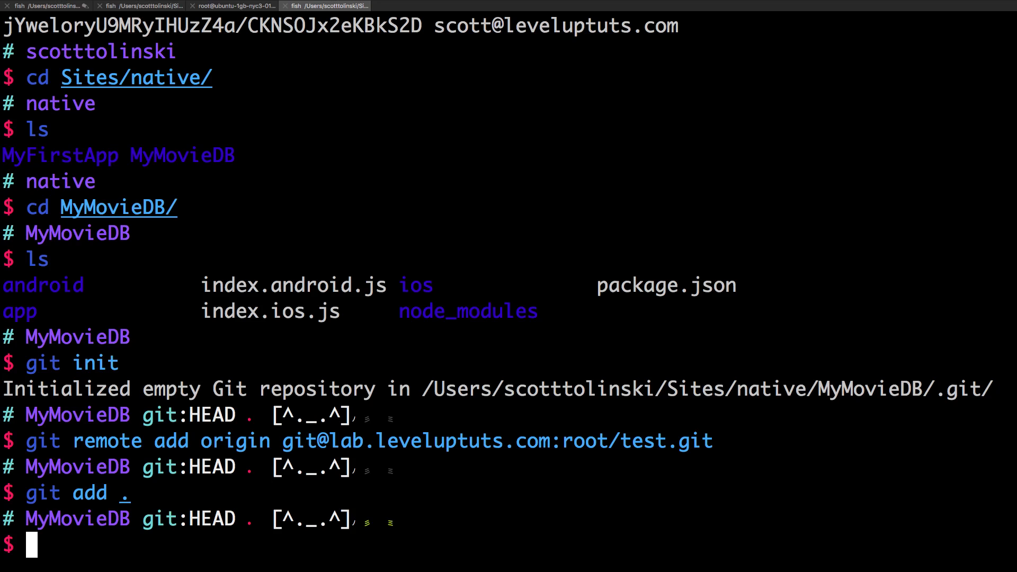
text(git comm)
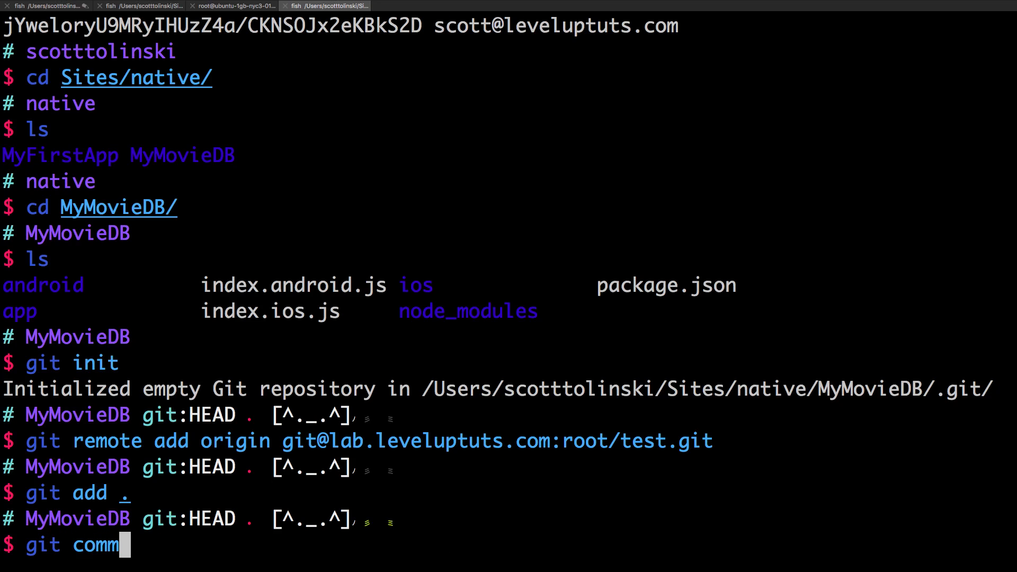
text(it 'initi)
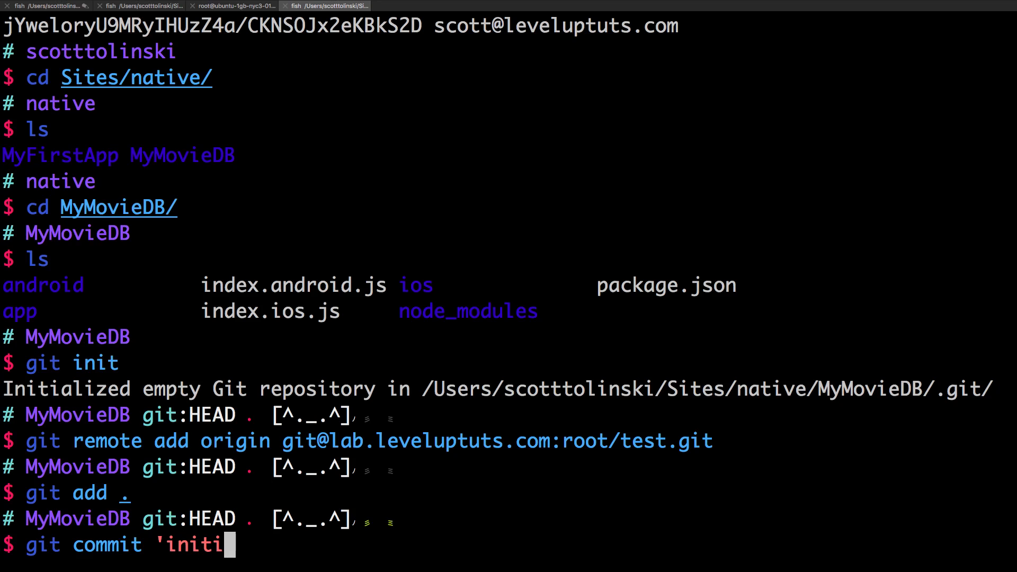
text(al commit')
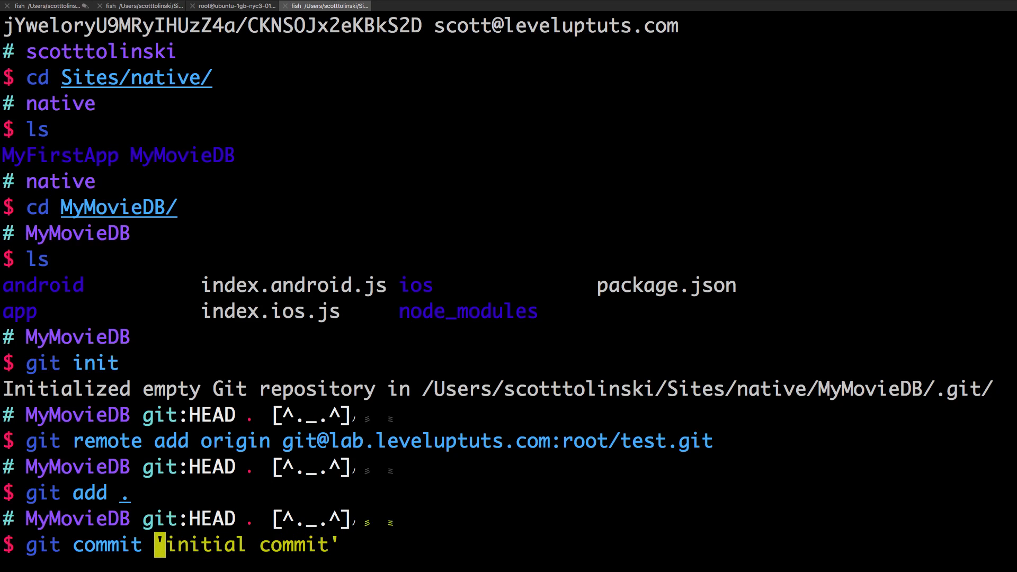
text(-m)
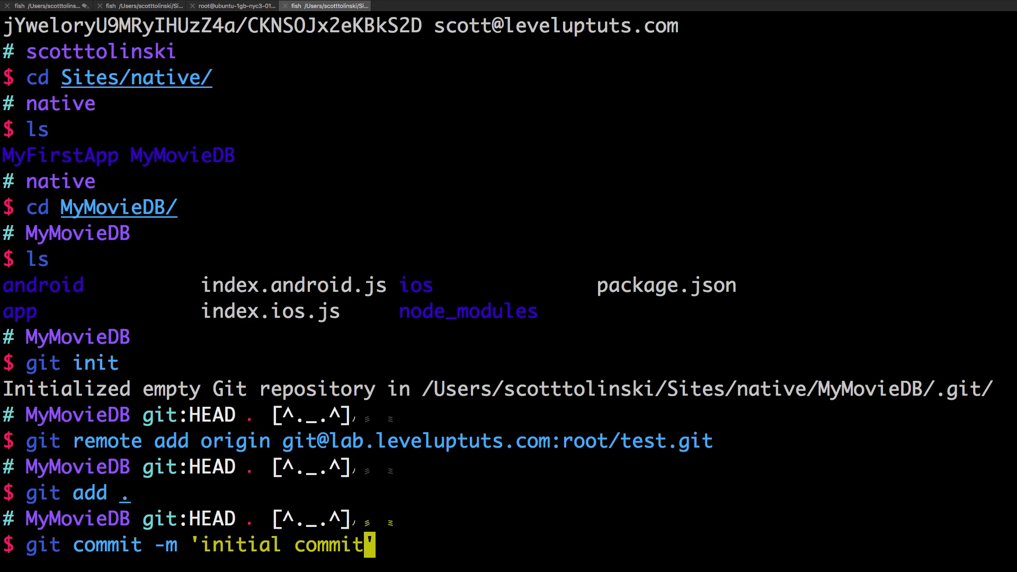
key(Return)
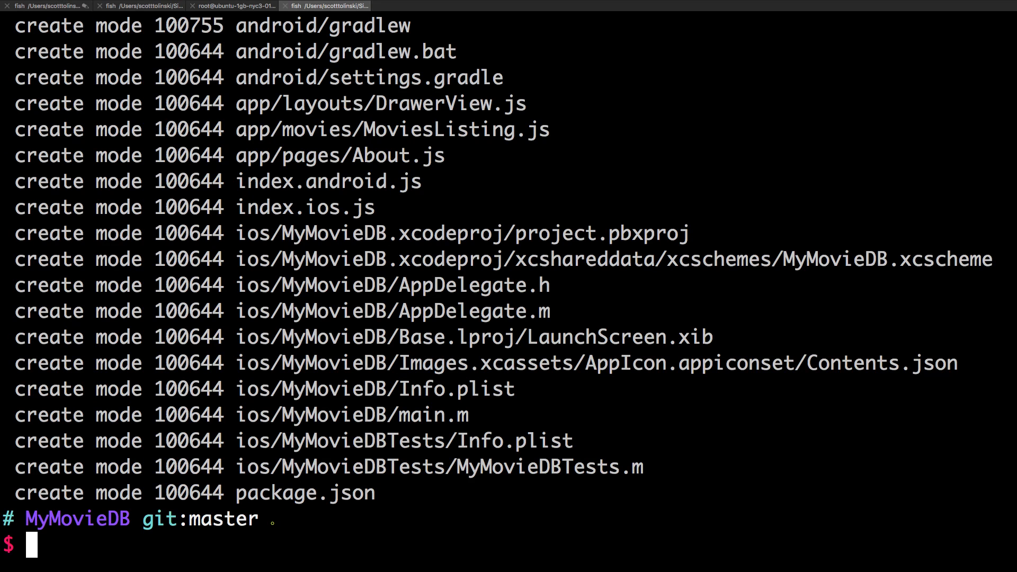
Push master to origin, answering yes to trust the GitLab host
text(git push origin master)
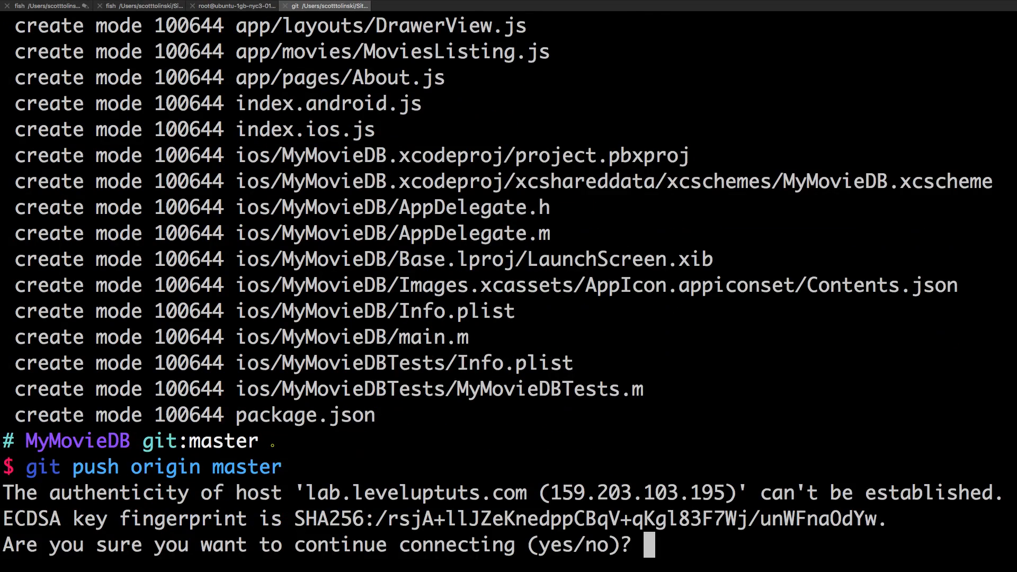
text(yes)
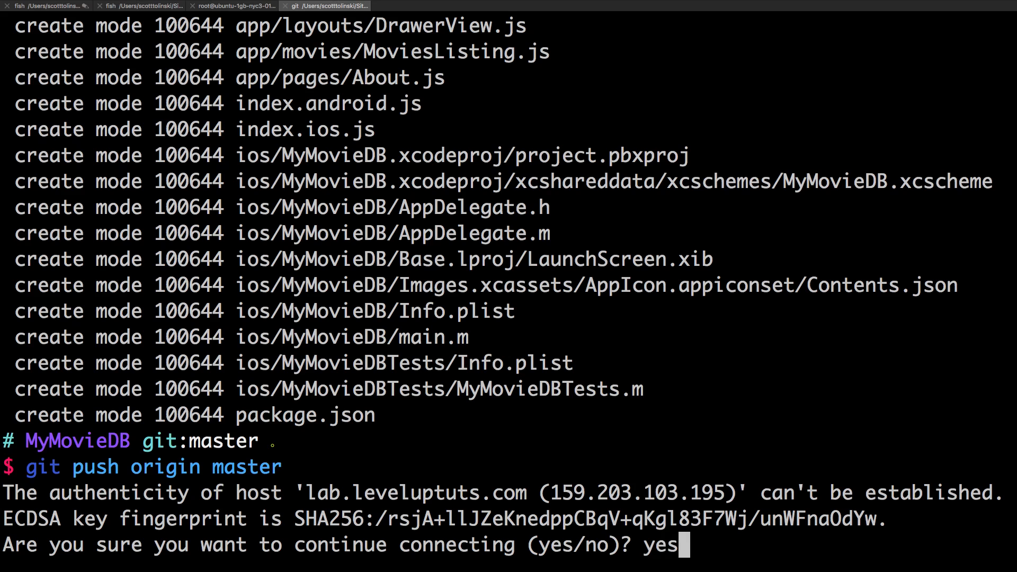
key(Return)
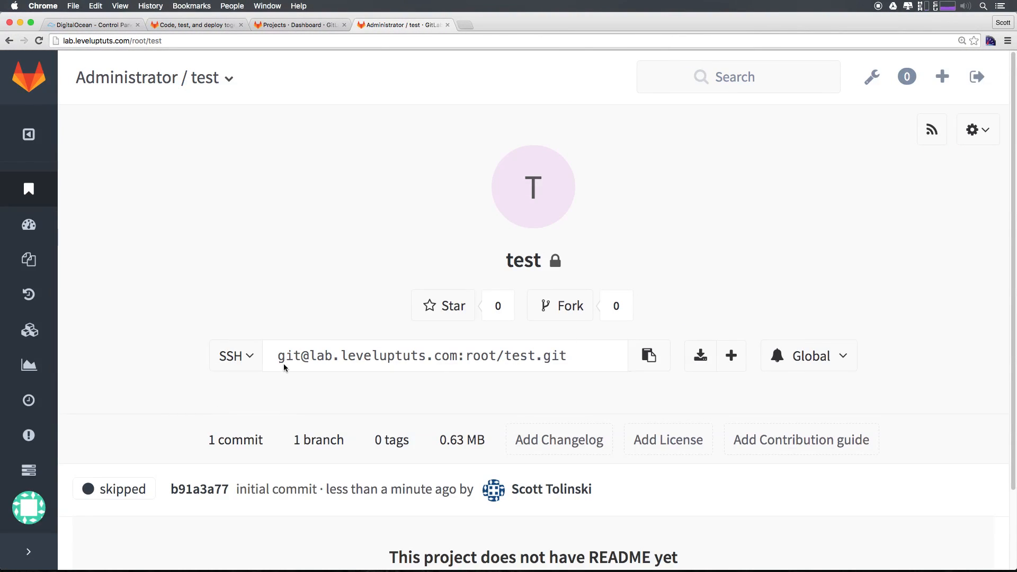
Scroll the test project page to review its commit, branch and tag counts and size
scroll(down, 3)
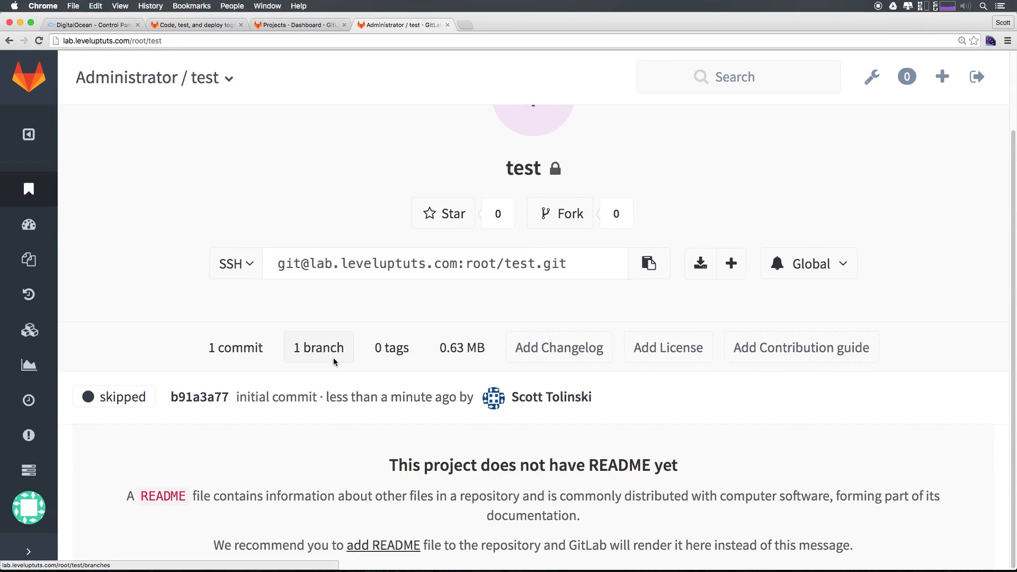
scroll(up, 3)
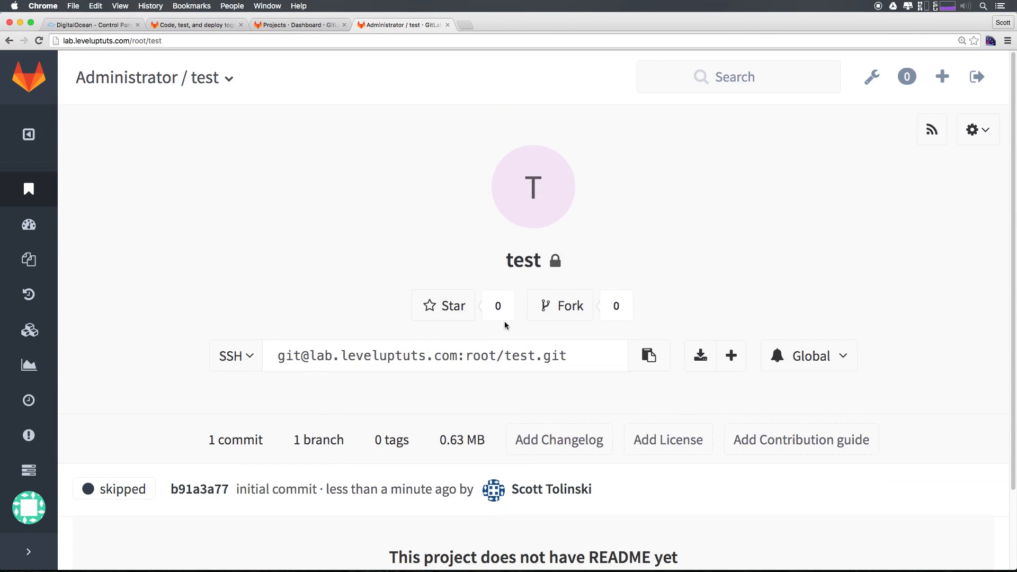
mouse_move(580, 340)
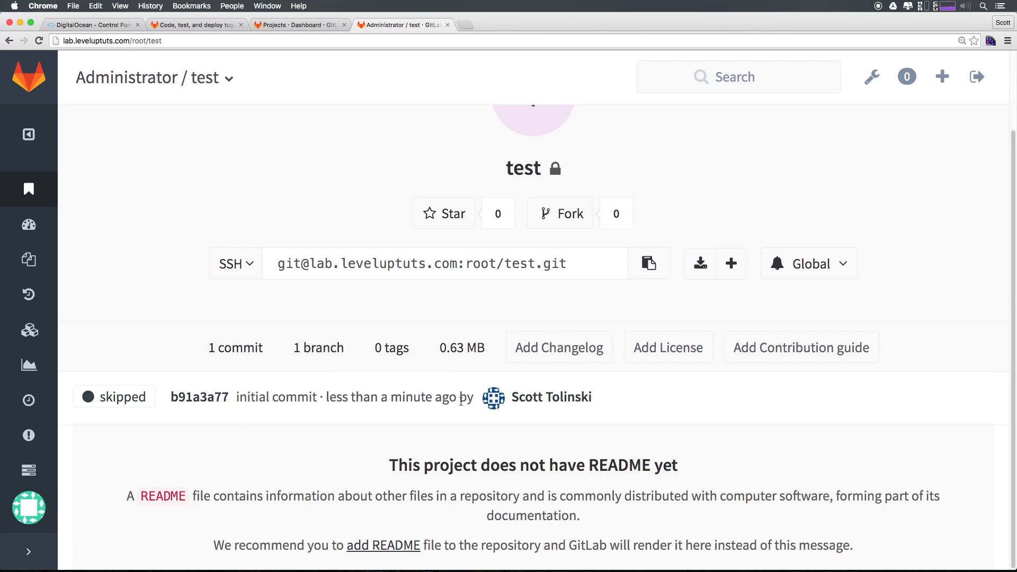
mouse_move(395, 446)
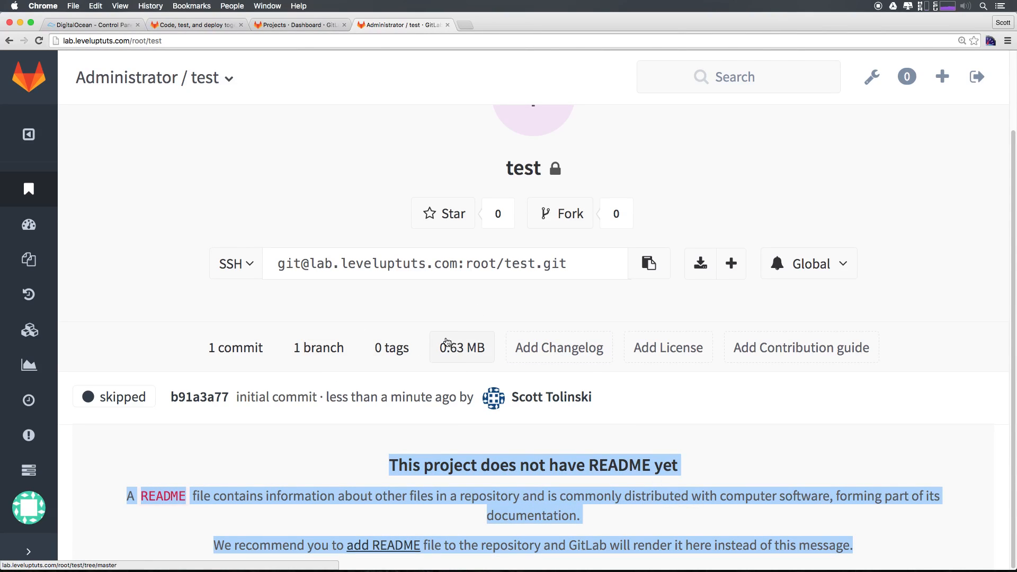
mouse_move(29, 259)
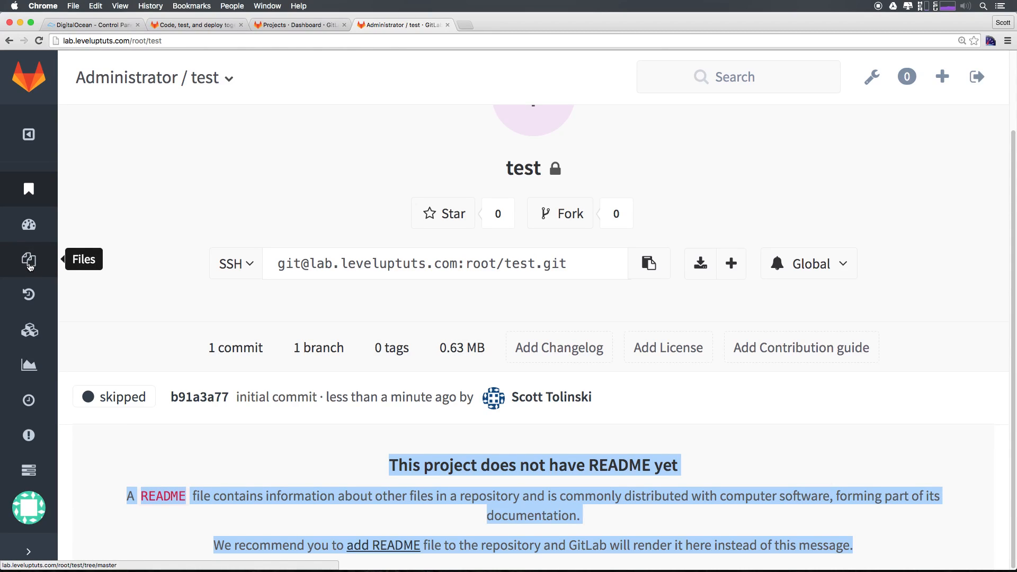
Open index.android.js from the repository files and scroll through its code
click(29, 260)
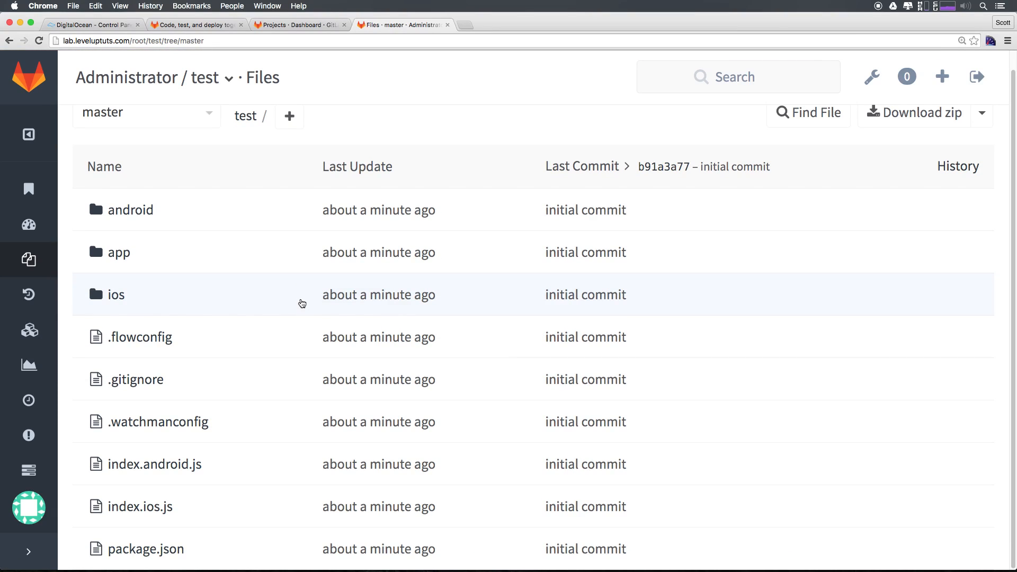
mouse_move(154, 463)
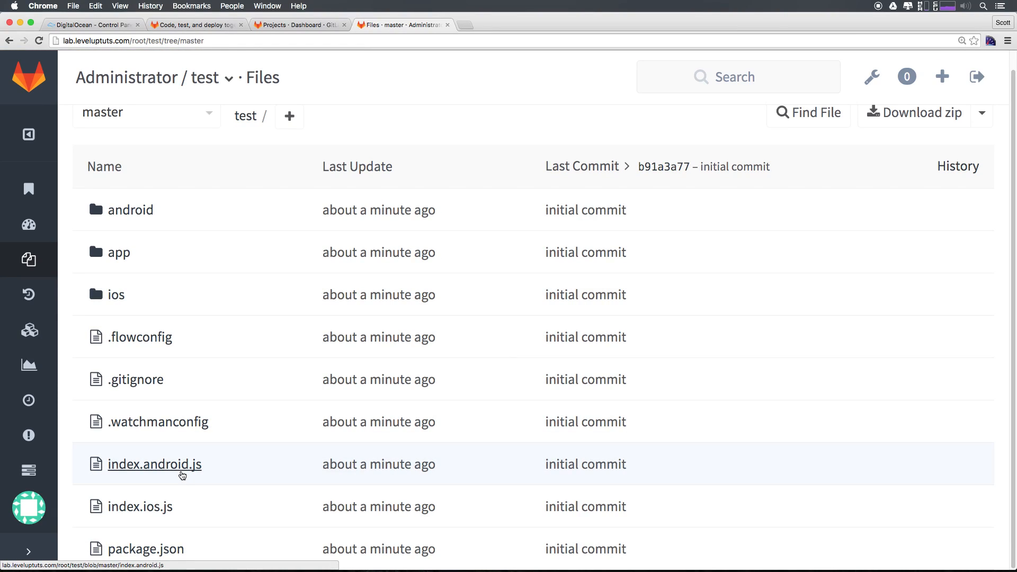
click(153, 464)
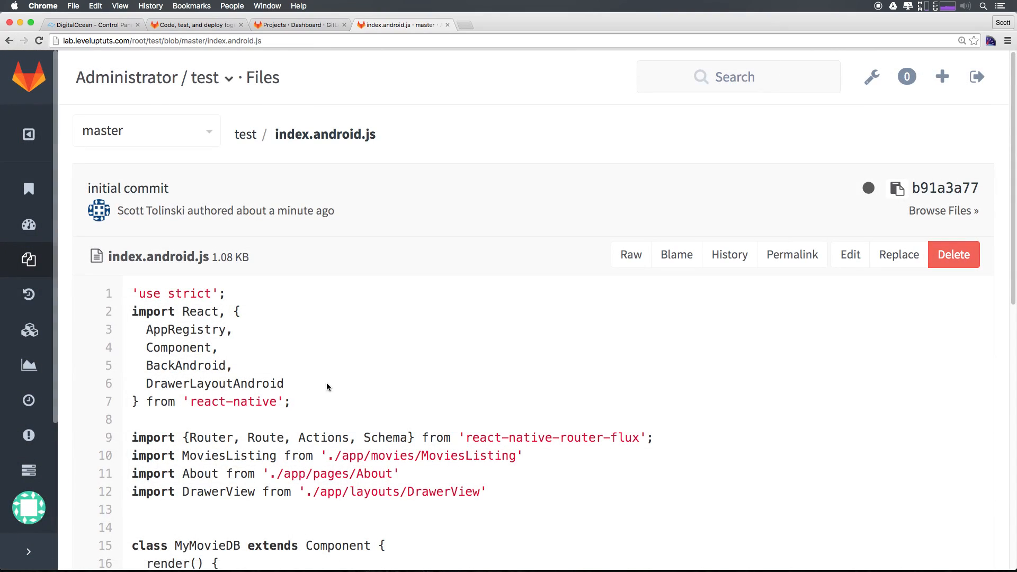
scroll(down, 3)
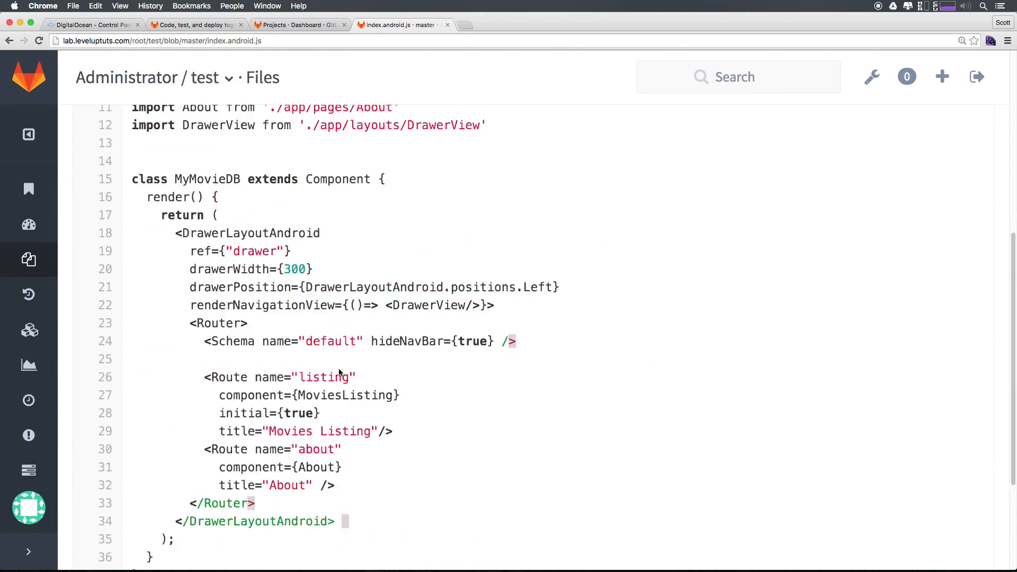
scroll(up, 3)
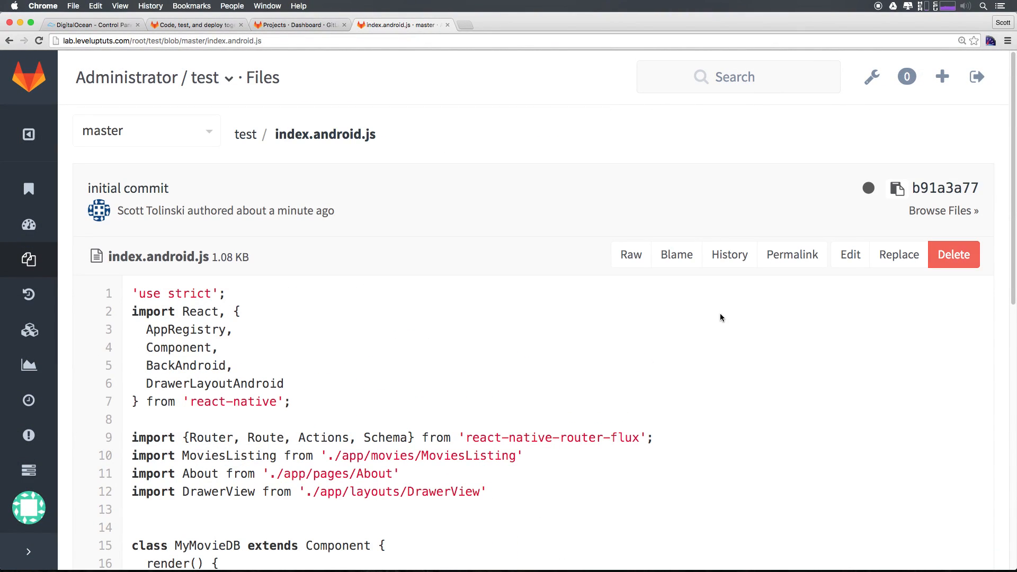
Open index.android.js in the web editor and scroll through it without changes
click(850, 254)
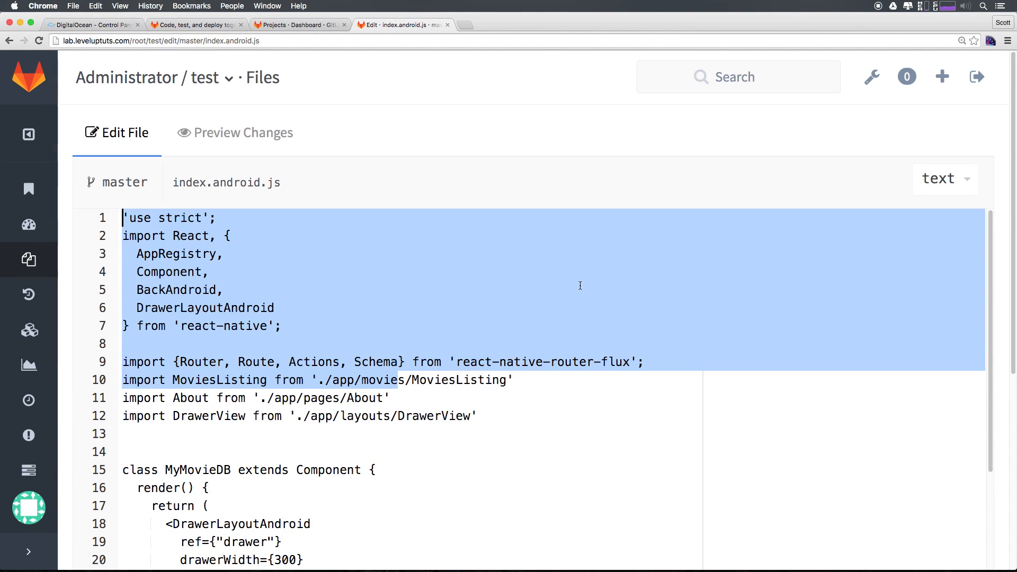
scroll(down, 3)
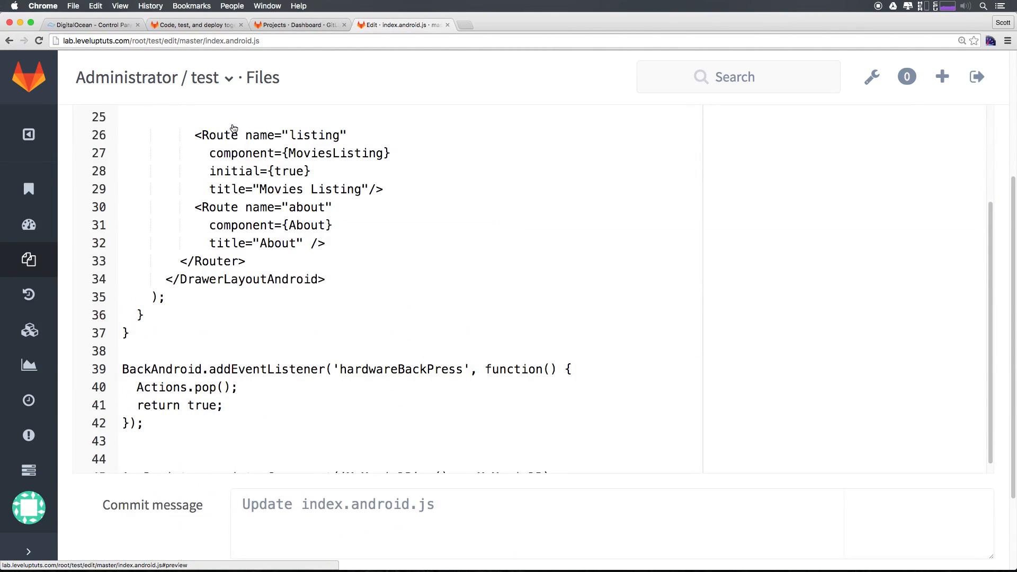
scroll(down, 3)
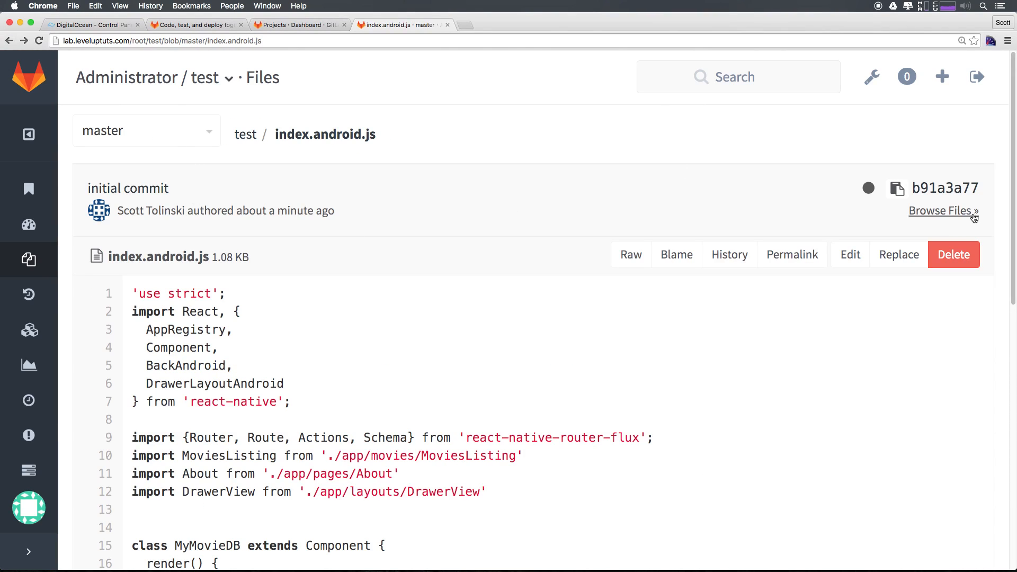
mouse_move(944, 188)
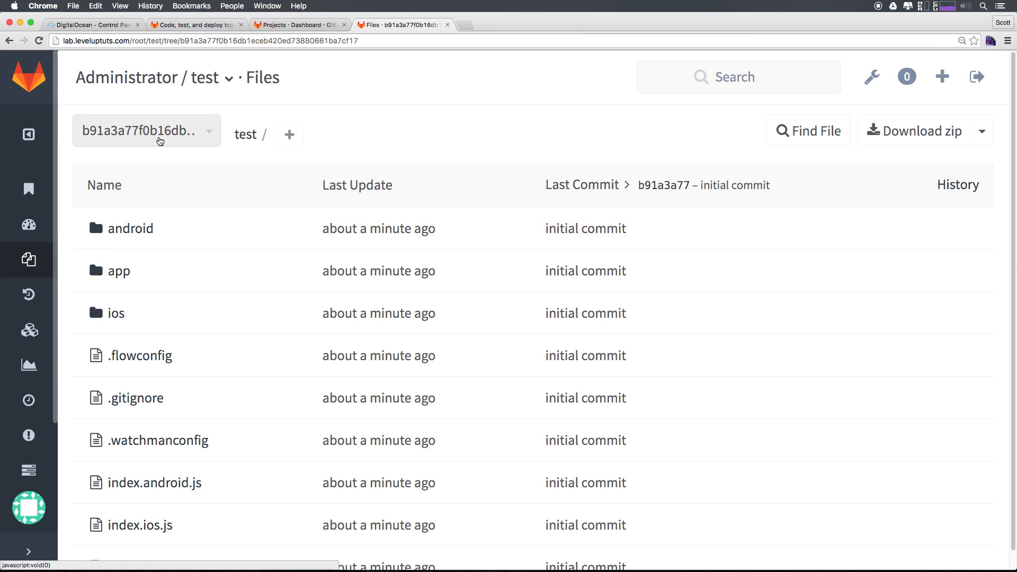
Show the master branch file listing and list the zip, tar.gz, tar.bz2 and tar download formats
click(147, 130)
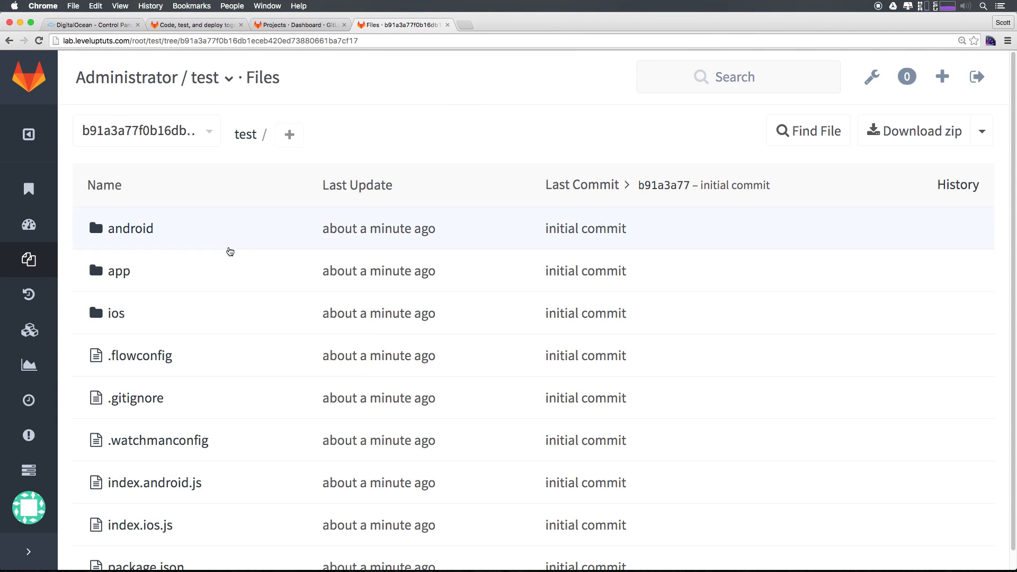
mouse_move(28, 259)
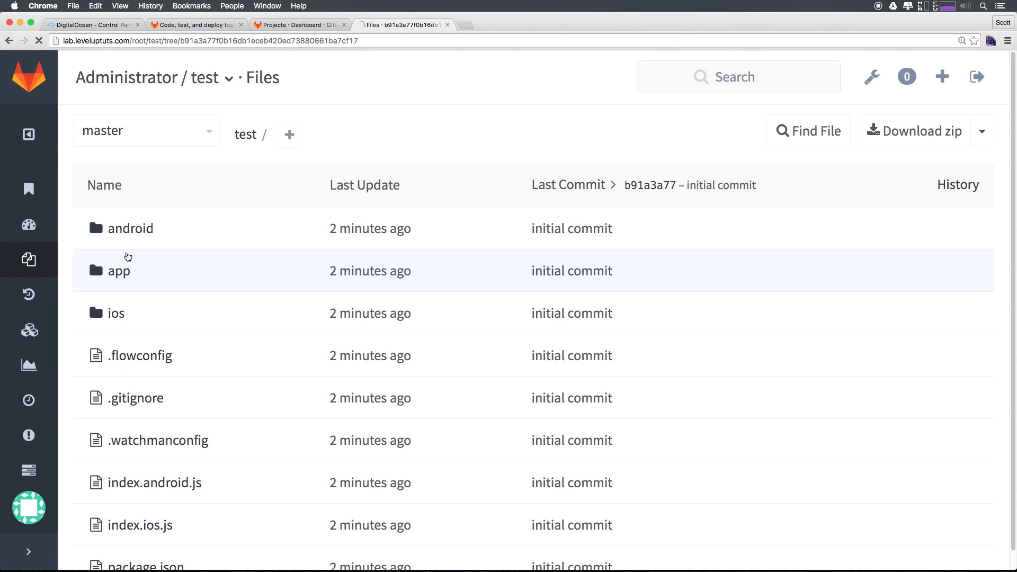
click(146, 130)
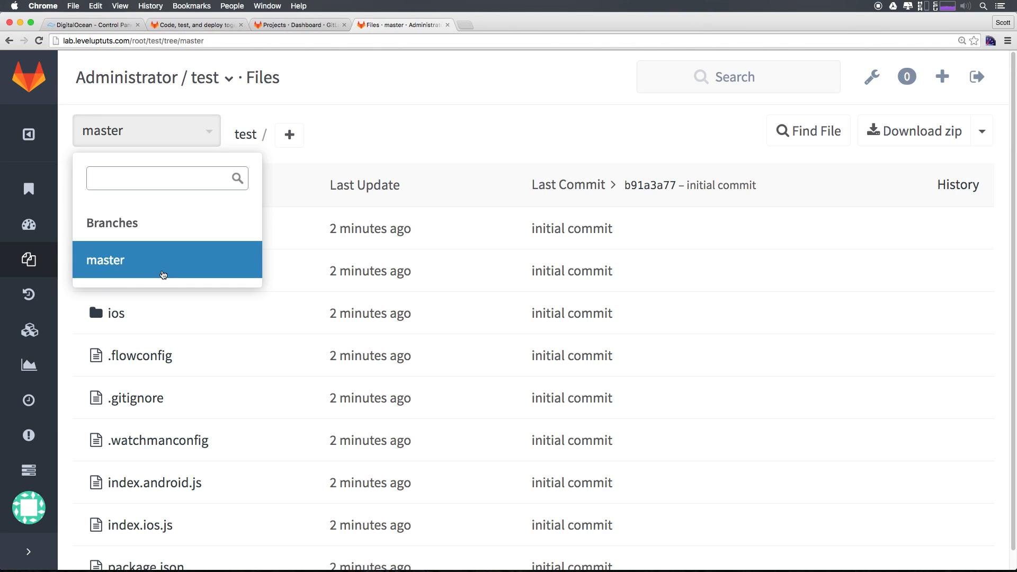
mouse_move(115, 305)
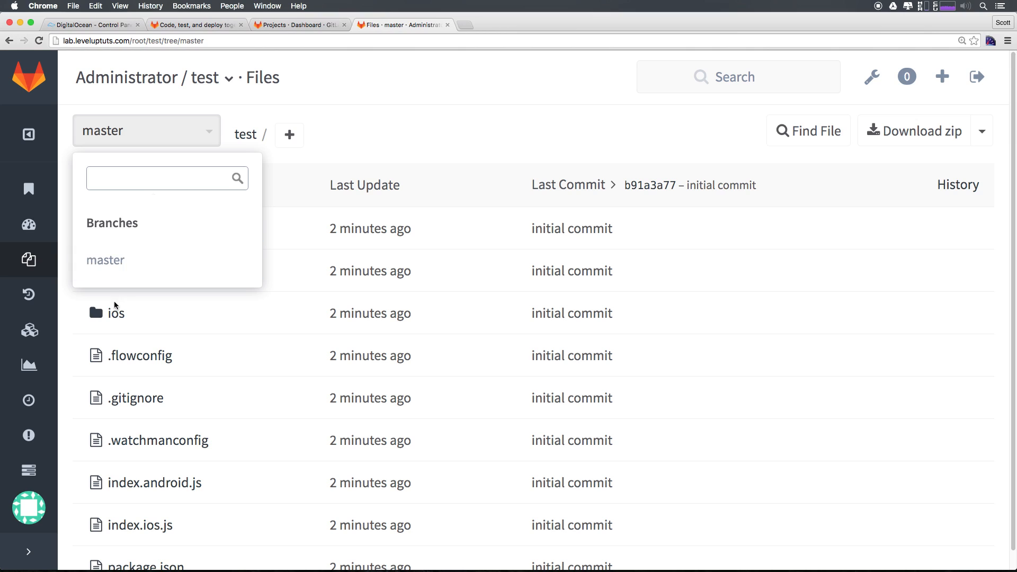
click(860, 176)
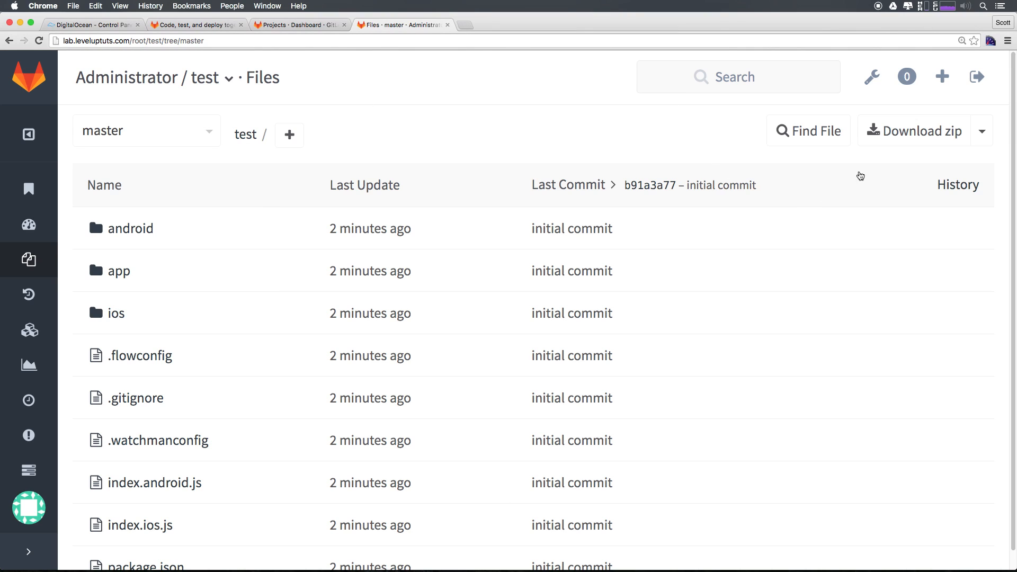
click(981, 131)
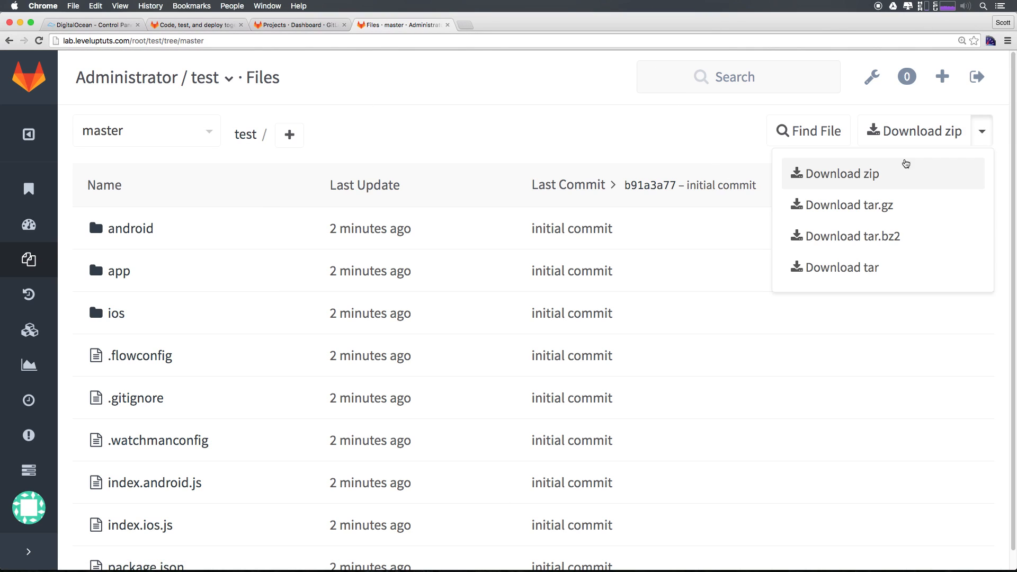
mouse_move(851, 205)
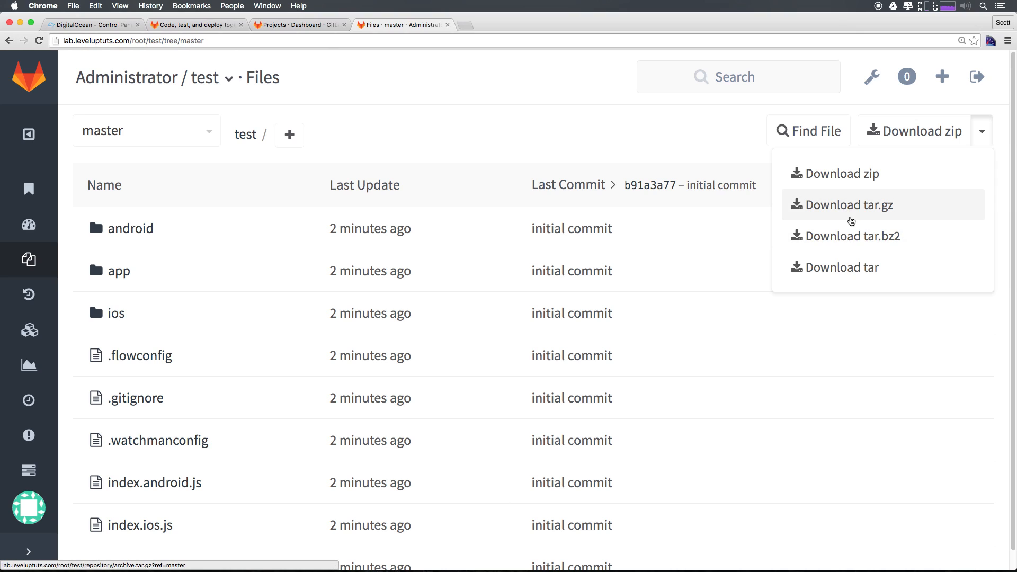
View .gitignore on master, reading its OSX, Xcode, Android and node.js rules
click(138, 398)
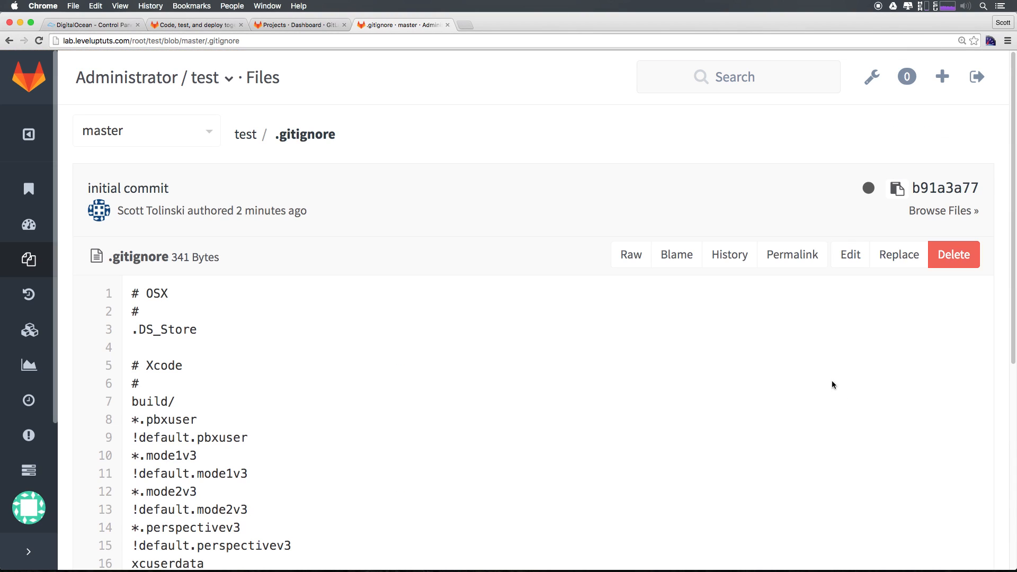
scroll(down, 3)
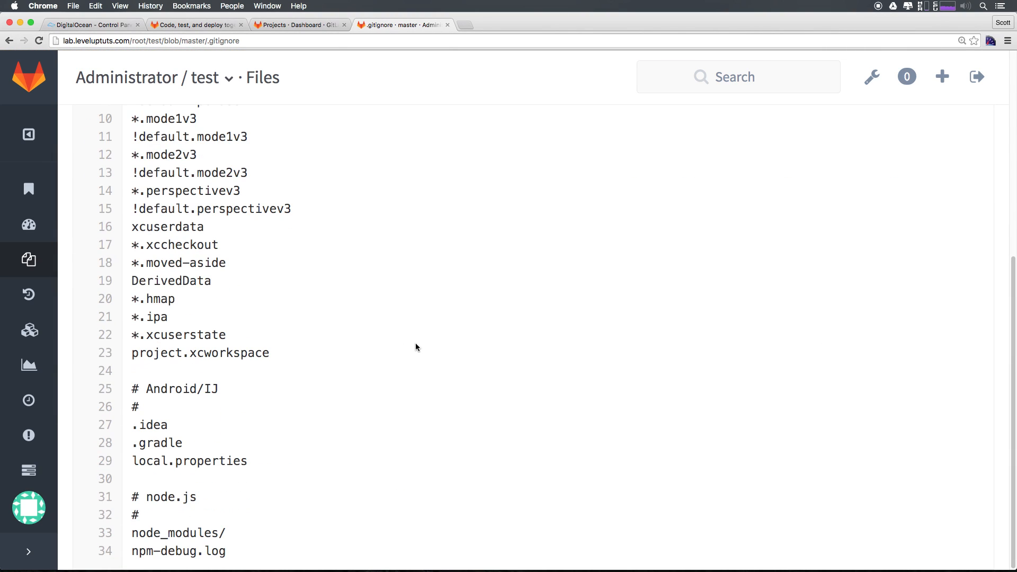
scroll(up, 3)
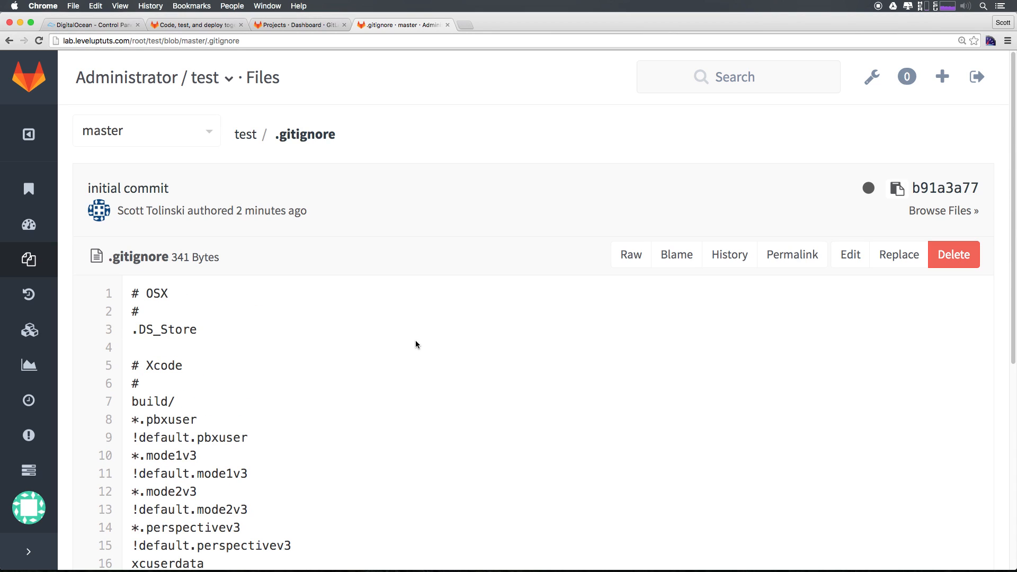
mouse_move(298, 242)
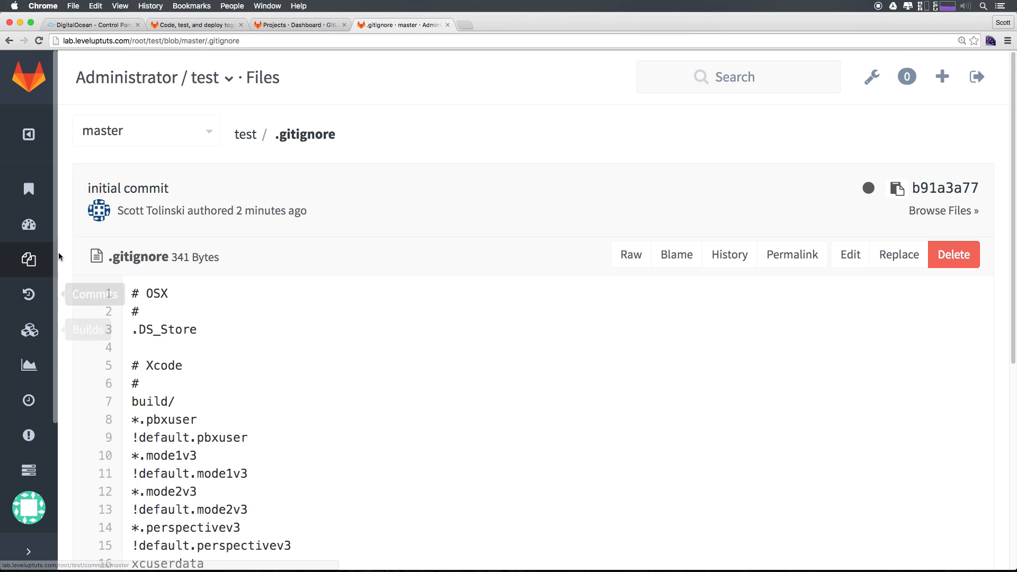
Review the commit history and protected master branch, then view the empty Tags page
click(28, 294)
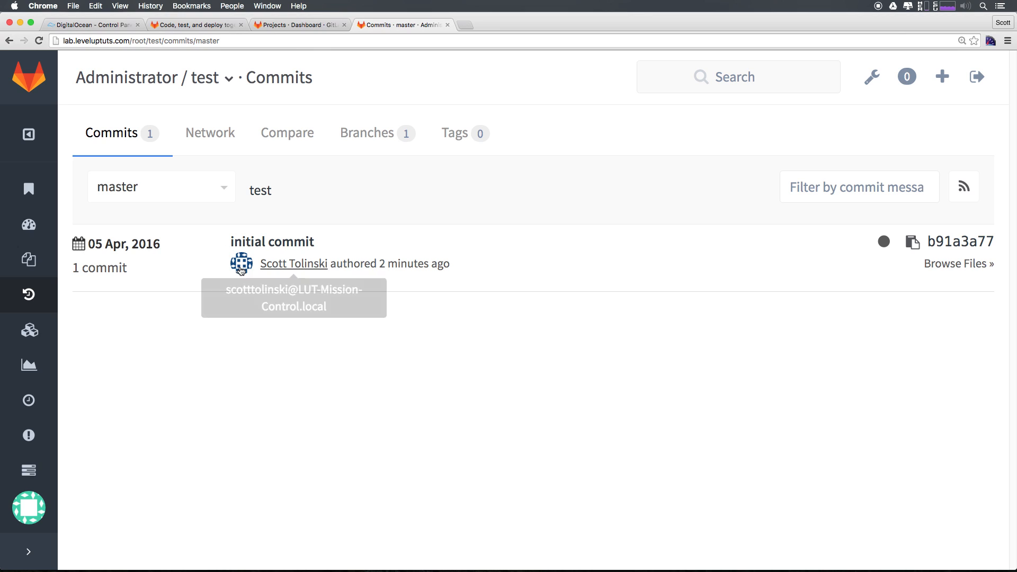
mouse_move(294, 280)
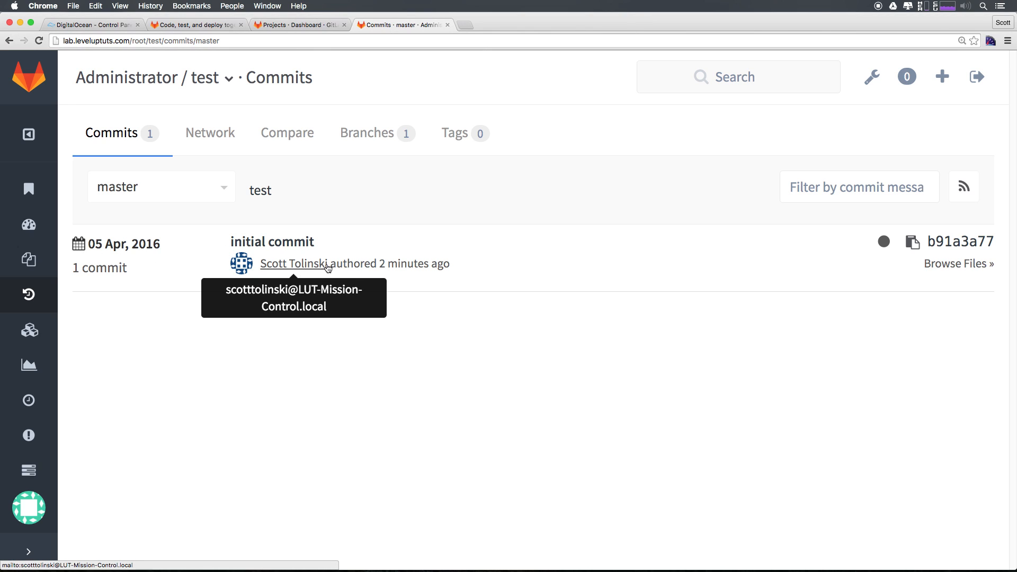
mouse_move(981, 196)
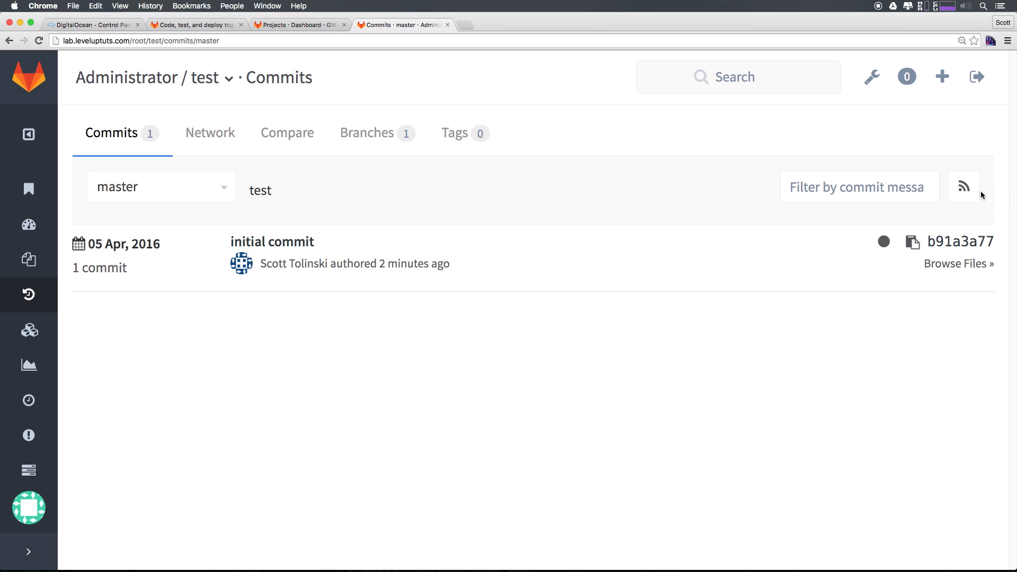
mouse_move(373, 133)
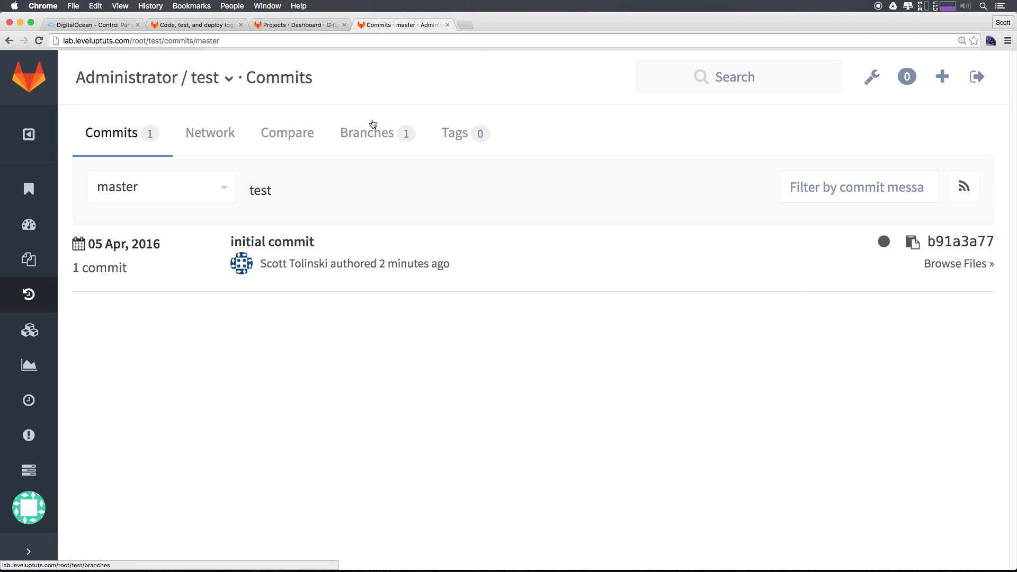
click(367, 133)
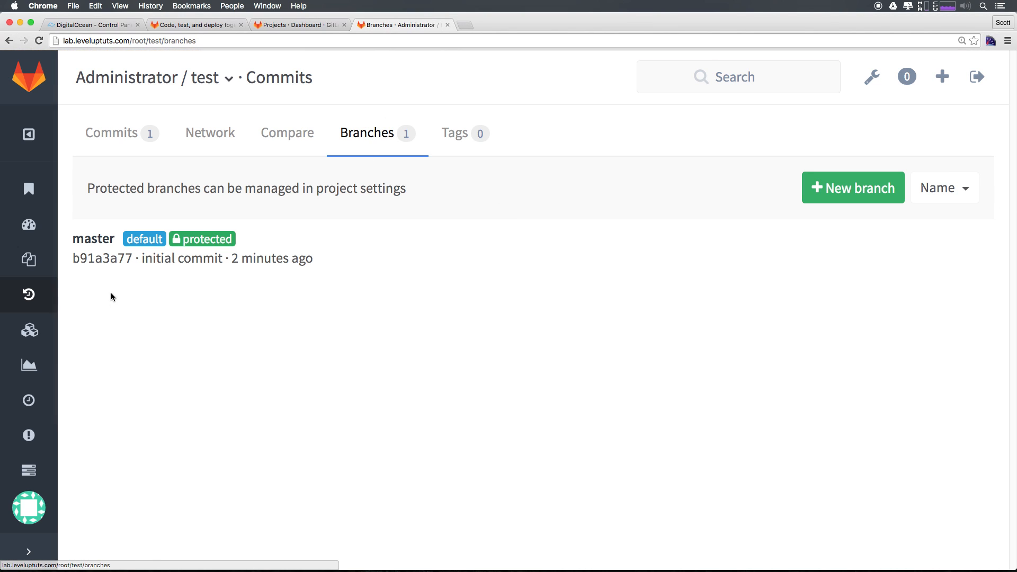
mouse_move(468, 142)
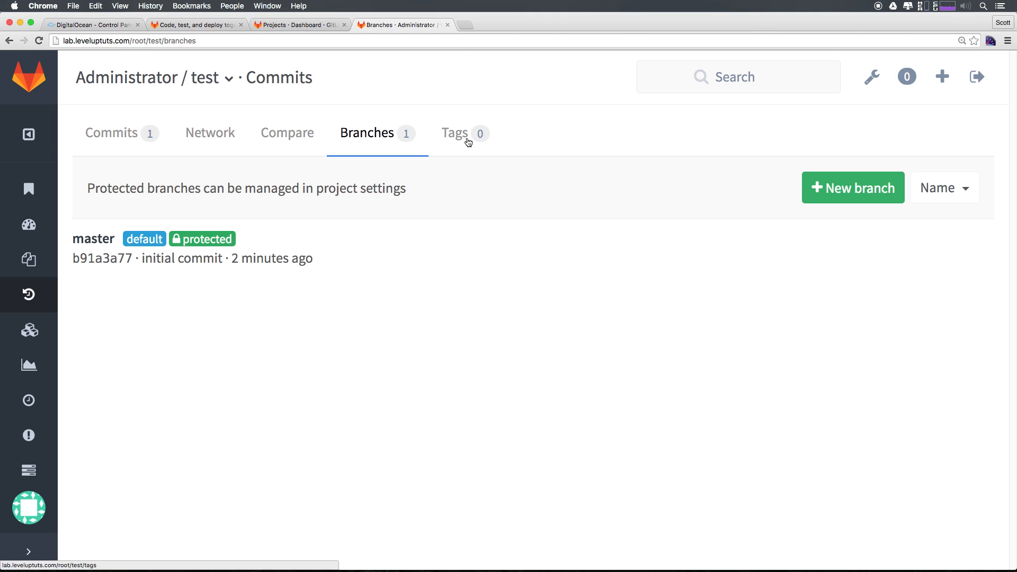
click(456, 133)
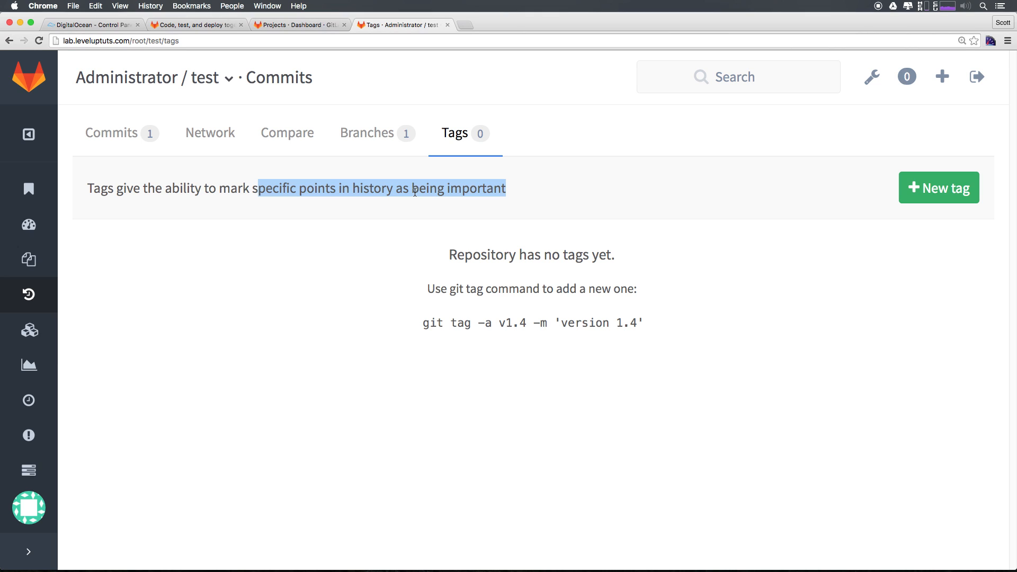
mouse_move(63, 235)
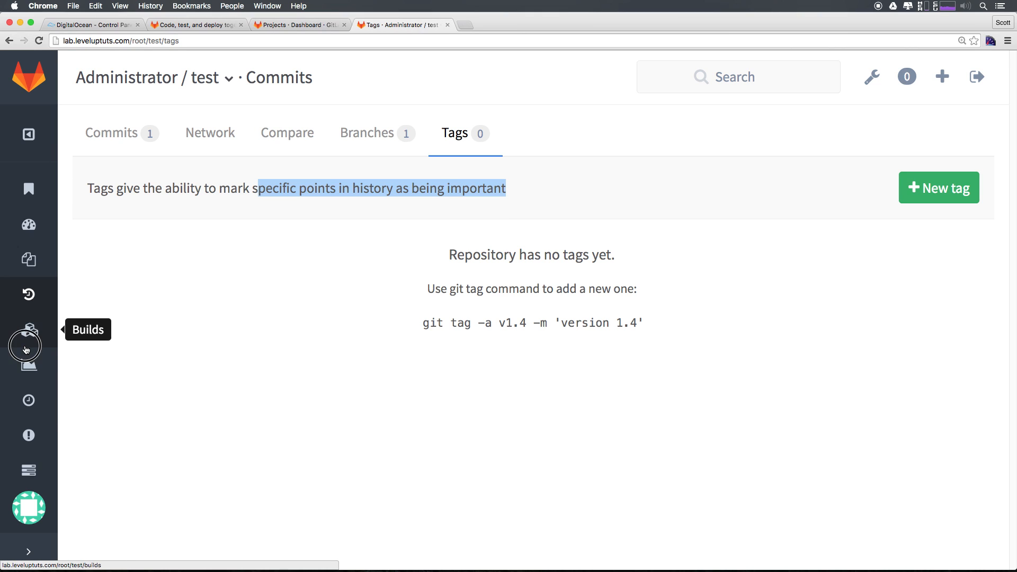
View the empty Builds page, then master's commit graphs: 1 commit by 1 author
click(28, 330)
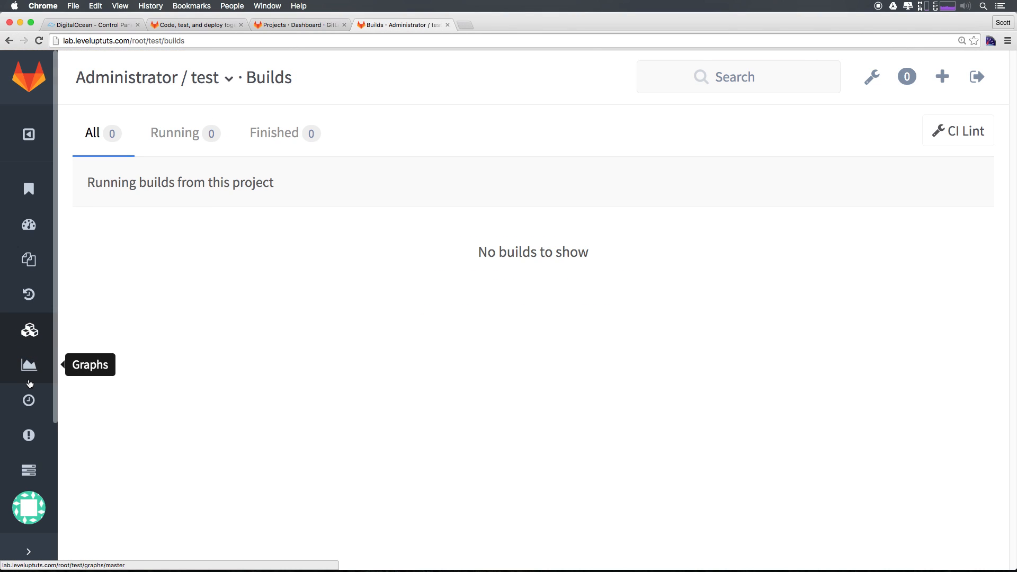
click(29, 365)
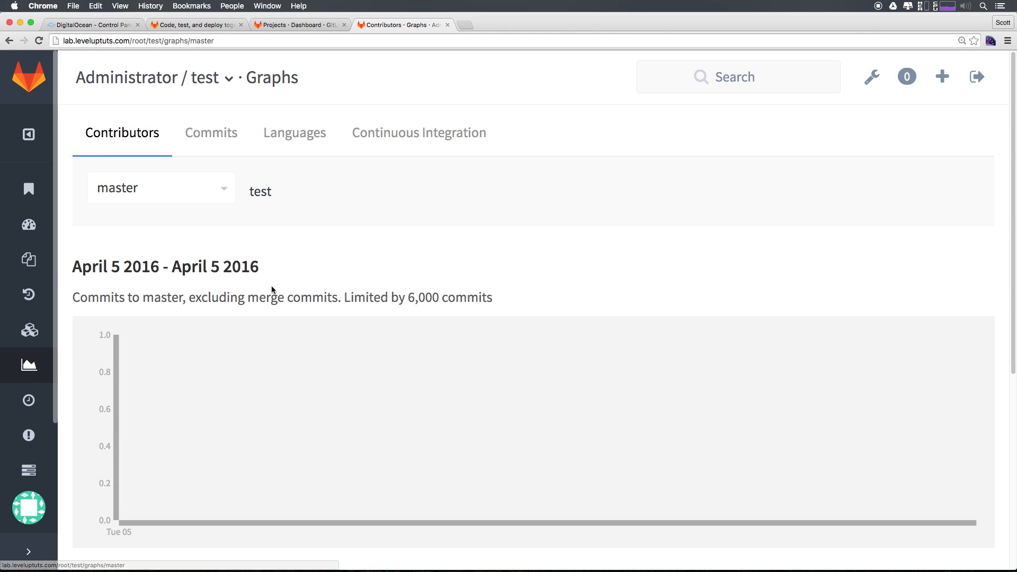
scroll(down, 3)
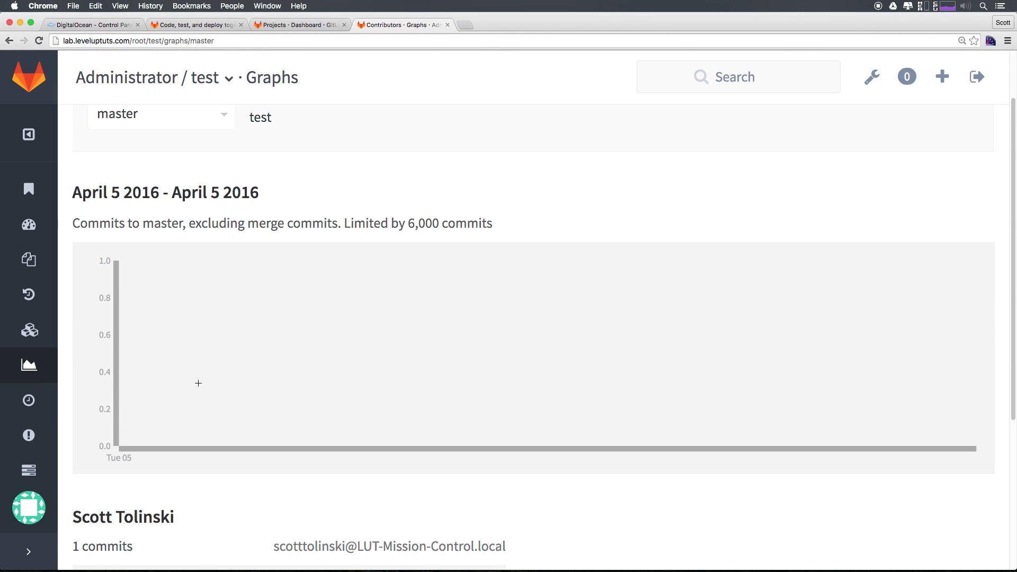
scroll(down, 3)
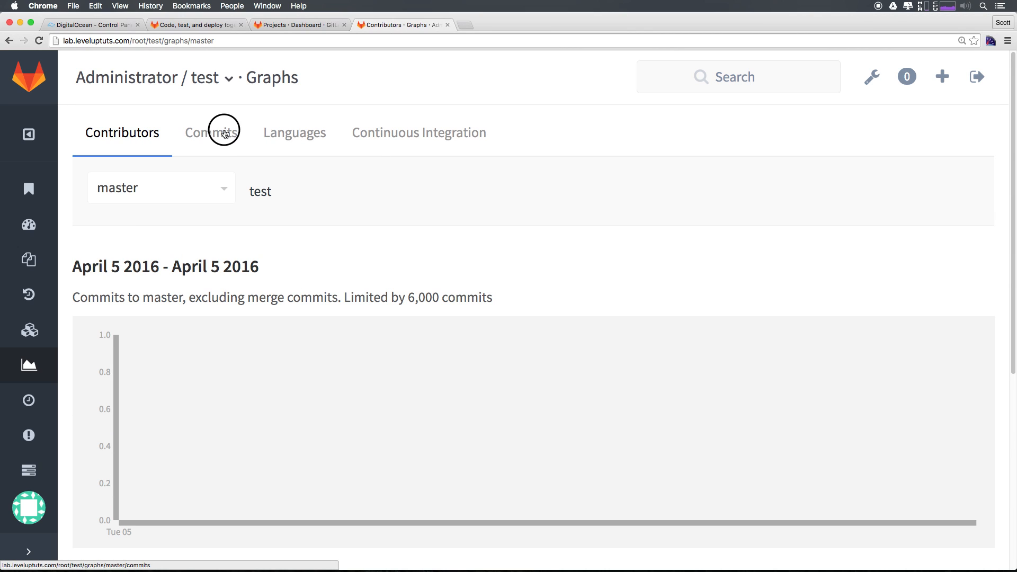
click(211, 132)
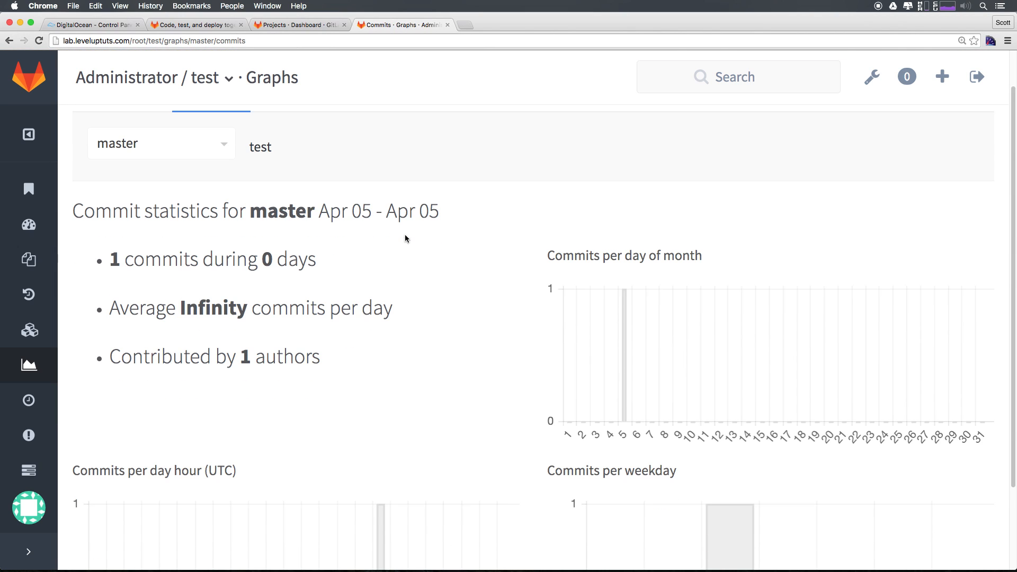
scroll(up, 3)
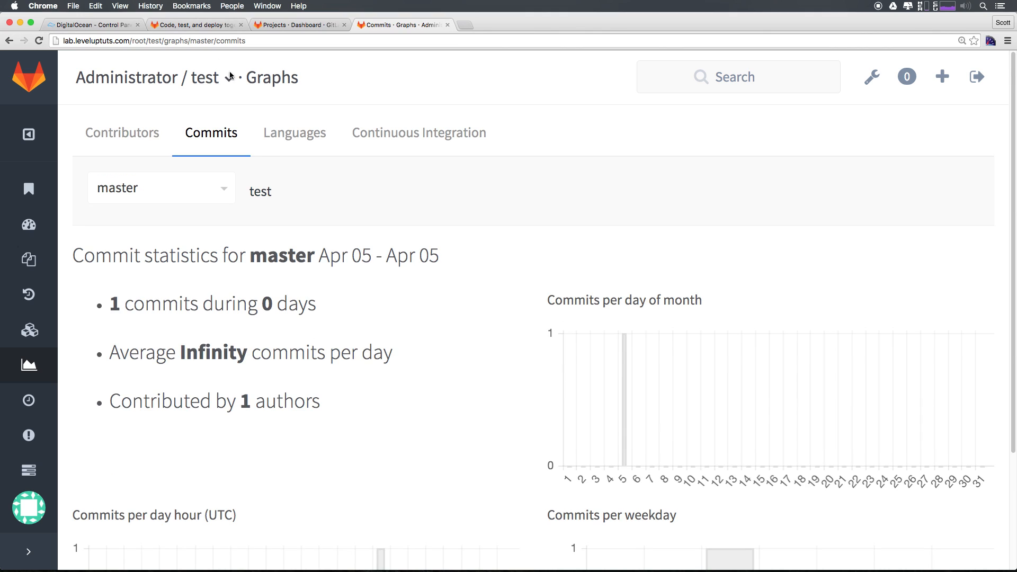
mouse_move(295, 133)
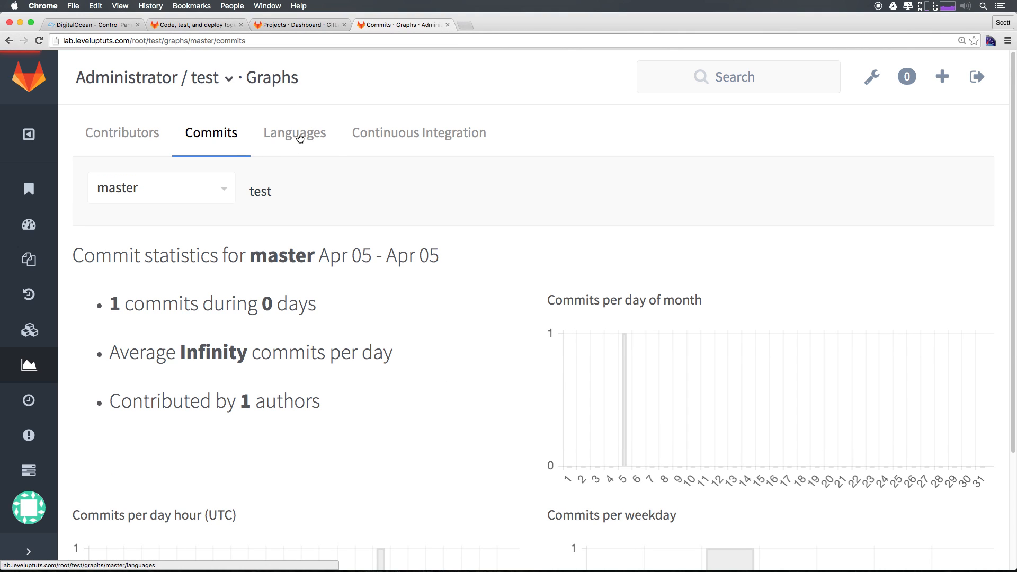
Show the Languages graph: Objective-C 47.39%, JavaScript 42.96%, Java 9.65%
click(294, 132)
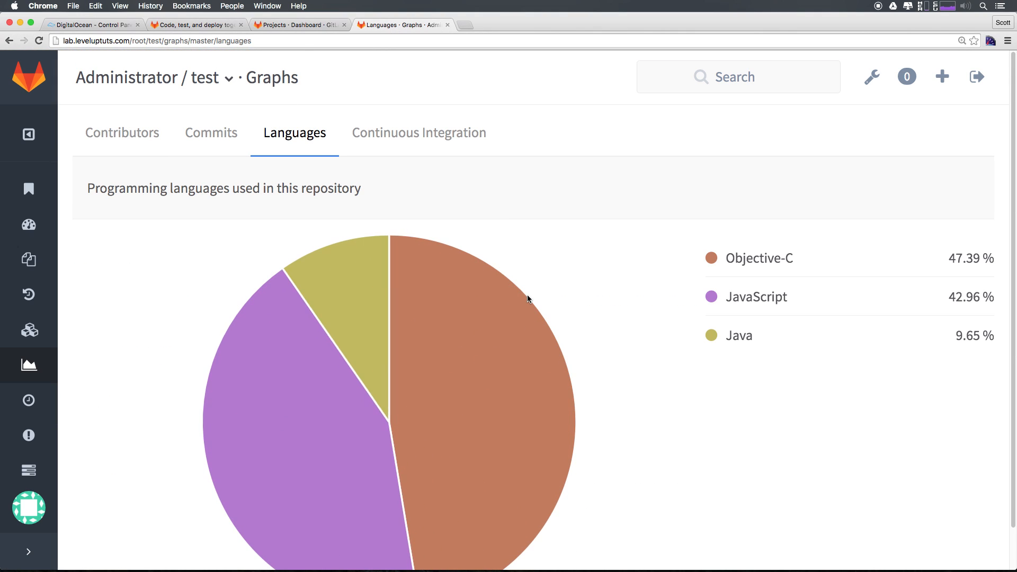
mouse_move(468, 309)
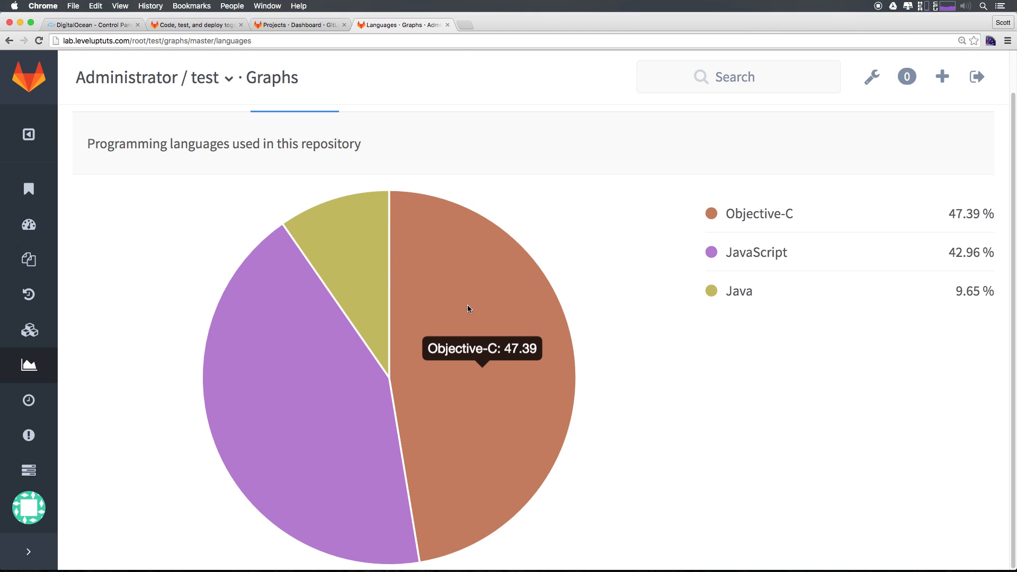
mouse_move(521, 275)
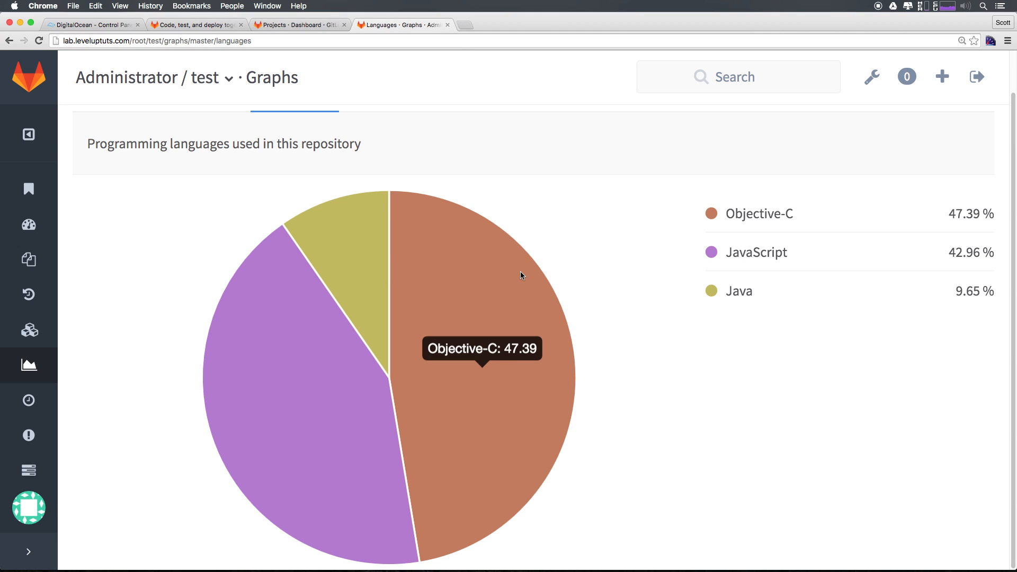
mouse_move(491, 297)
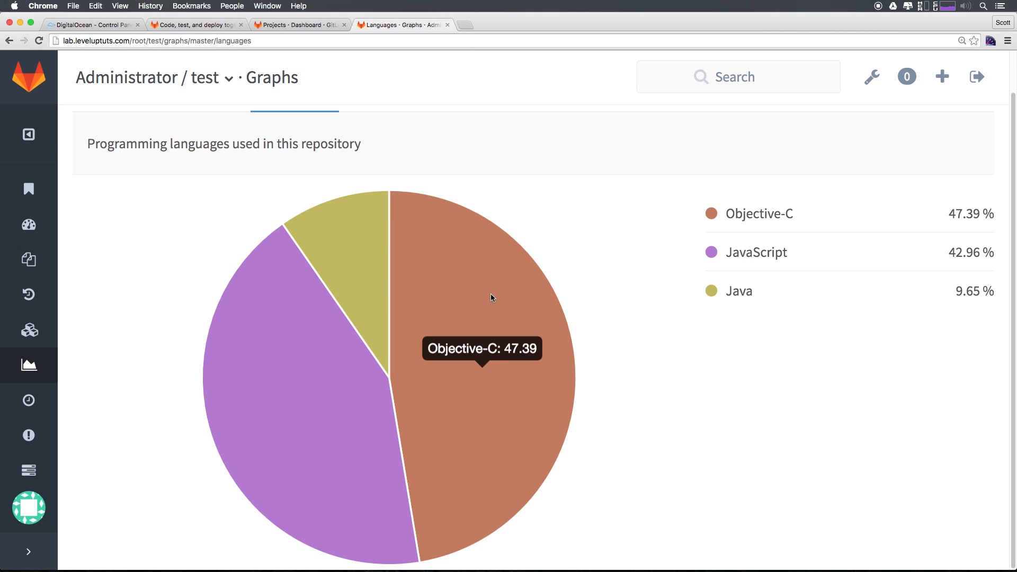
mouse_move(353, 259)
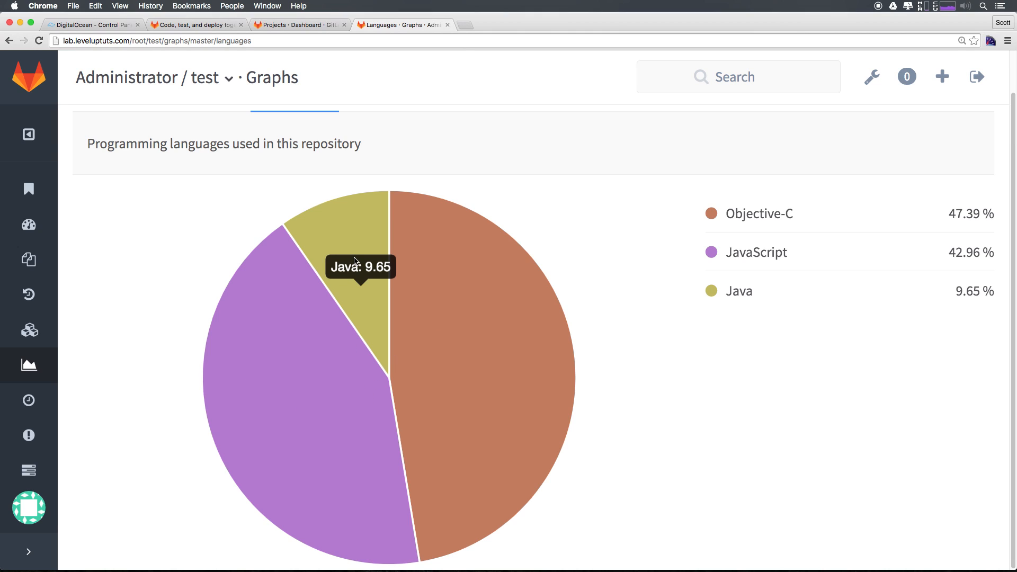
mouse_move(375, 260)
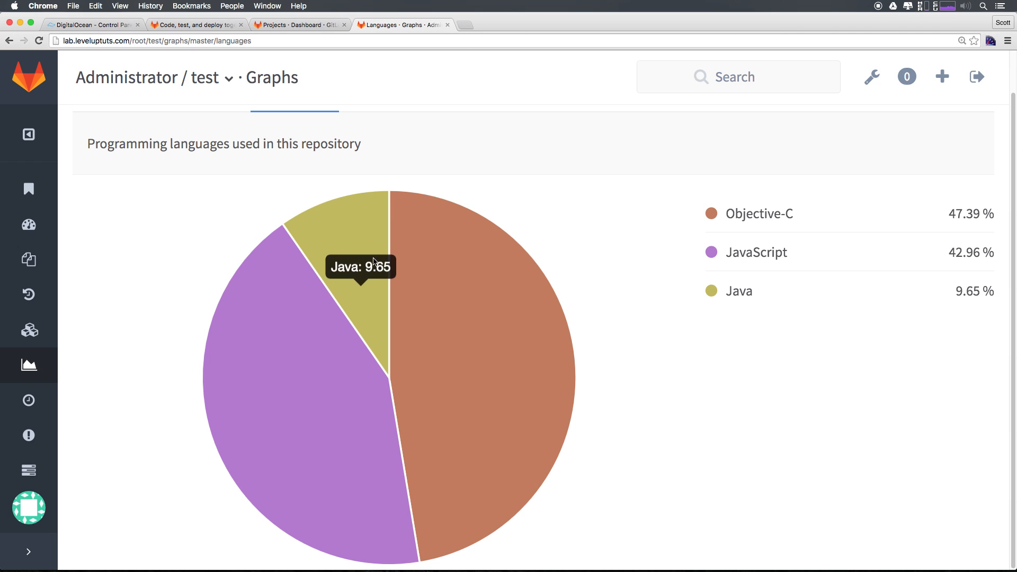
mouse_move(300, 355)
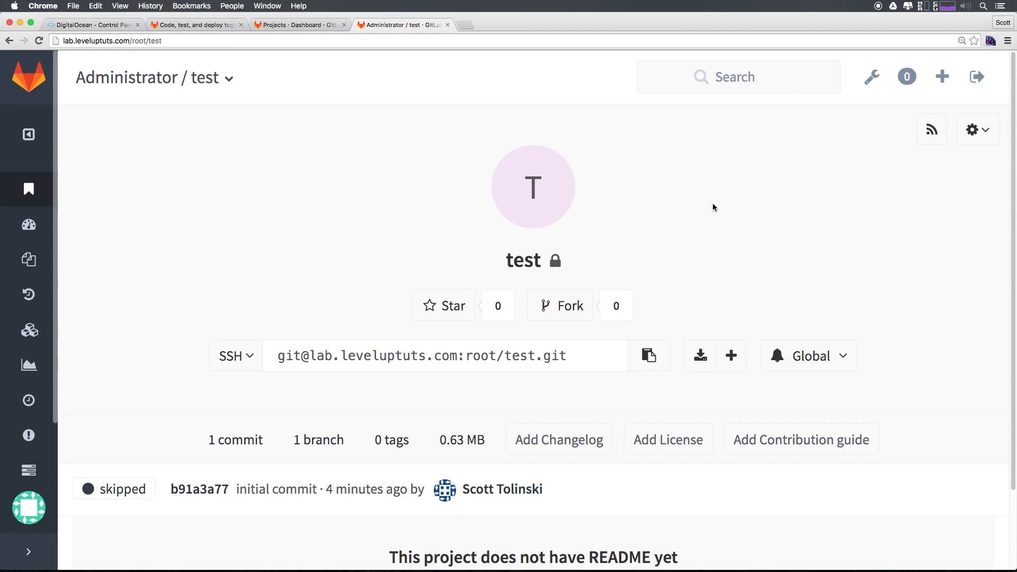
scroll(down, 3)
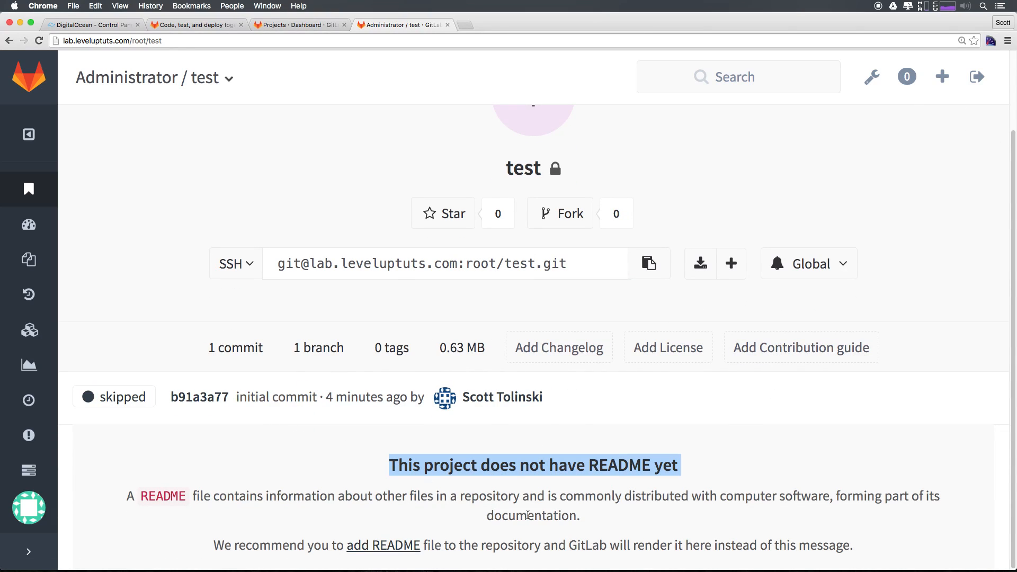
scroll(up, 3)
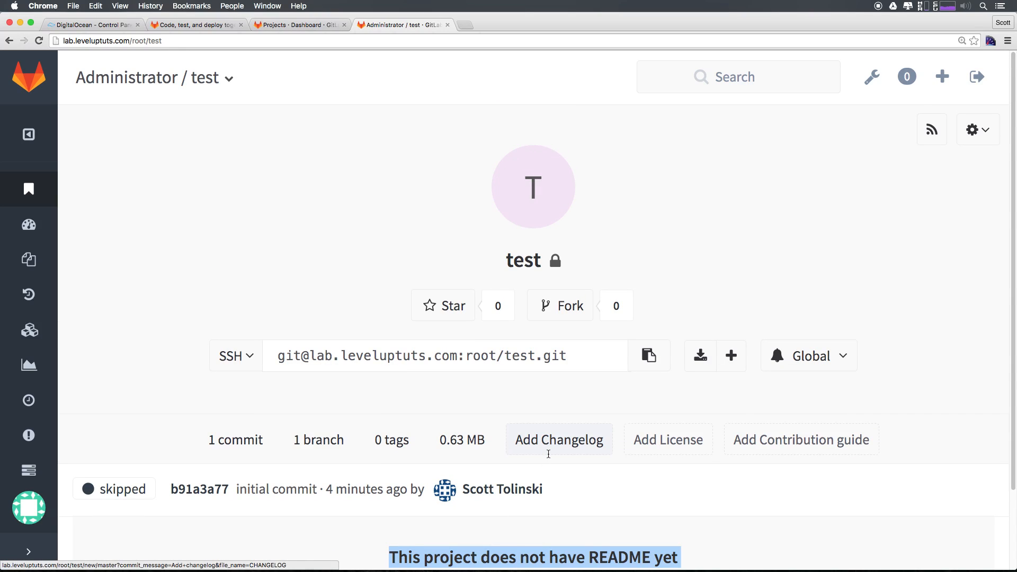
mouse_move(477, 370)
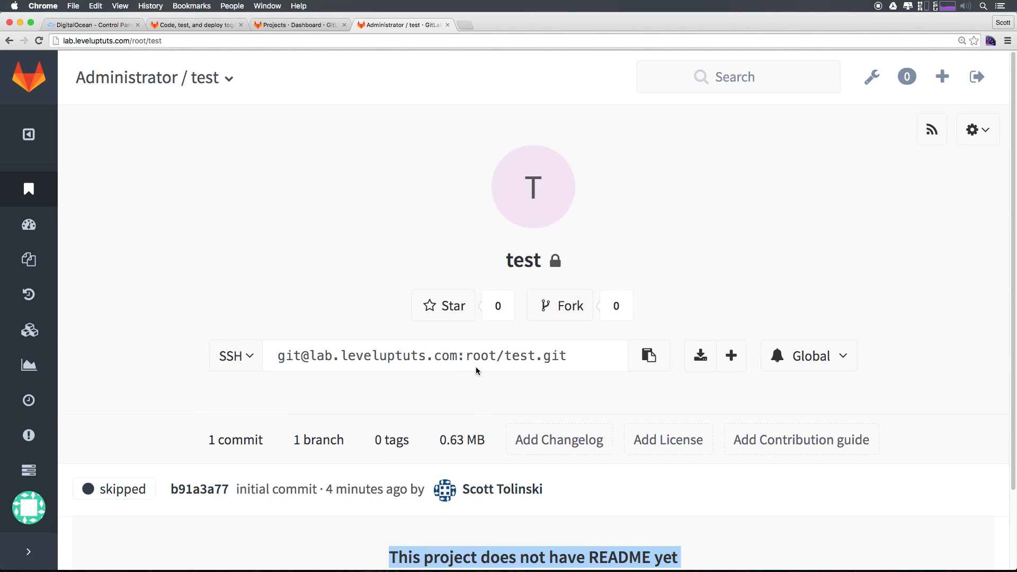
mouse_move(462, 362)
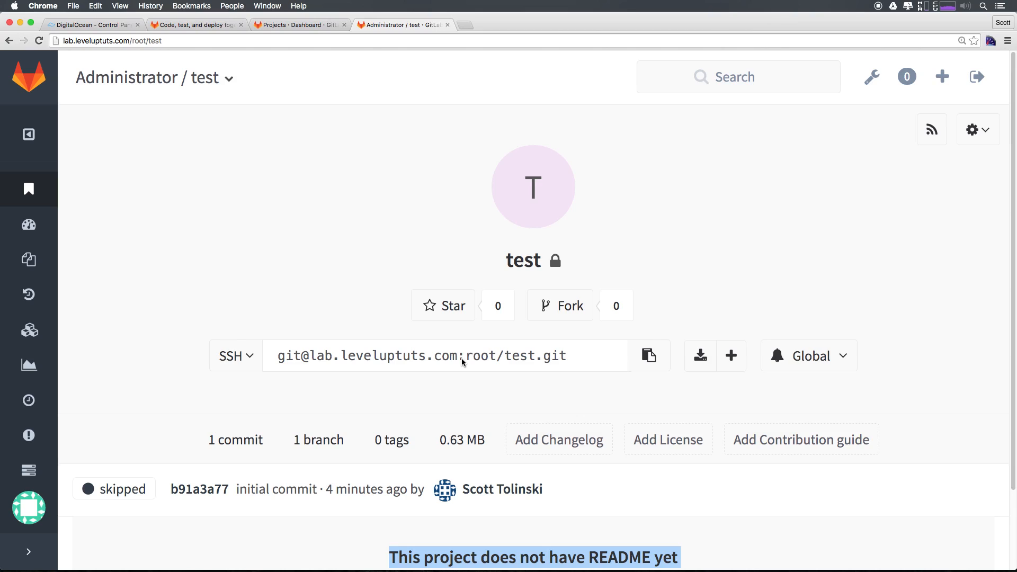
mouse_move(442, 306)
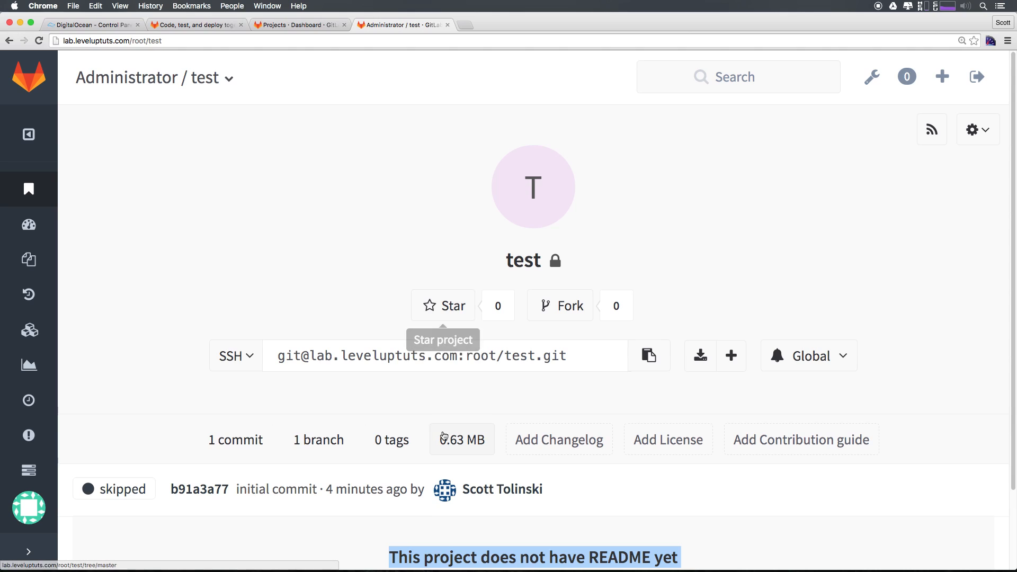
mouse_move(290, 367)
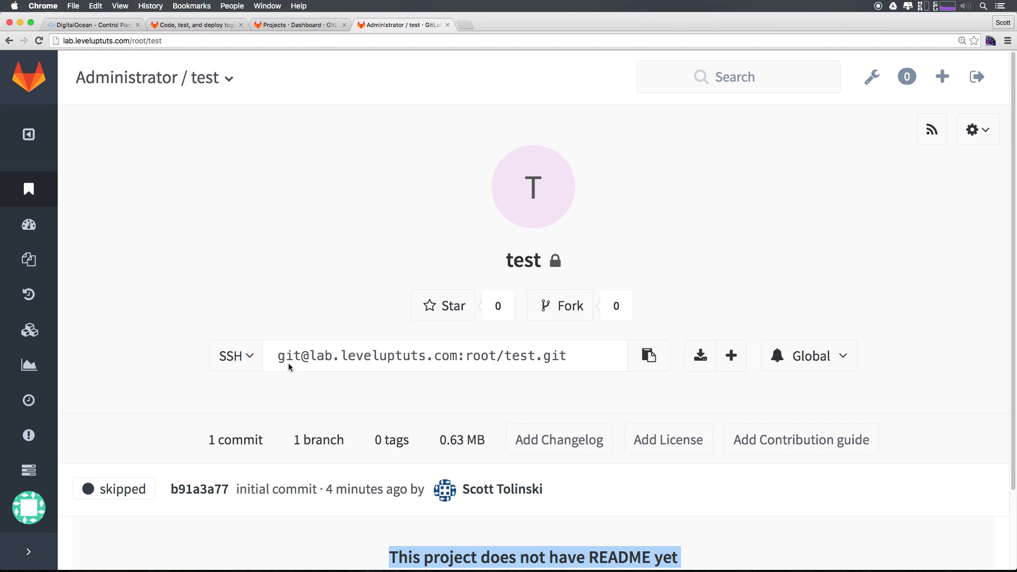
mouse_move(917, 468)
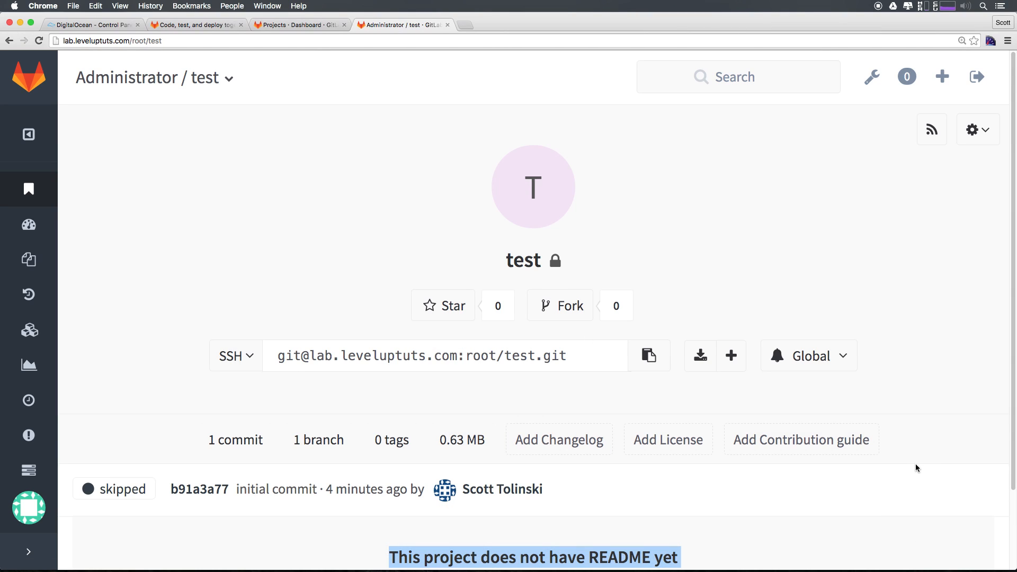
mouse_move(219, 396)
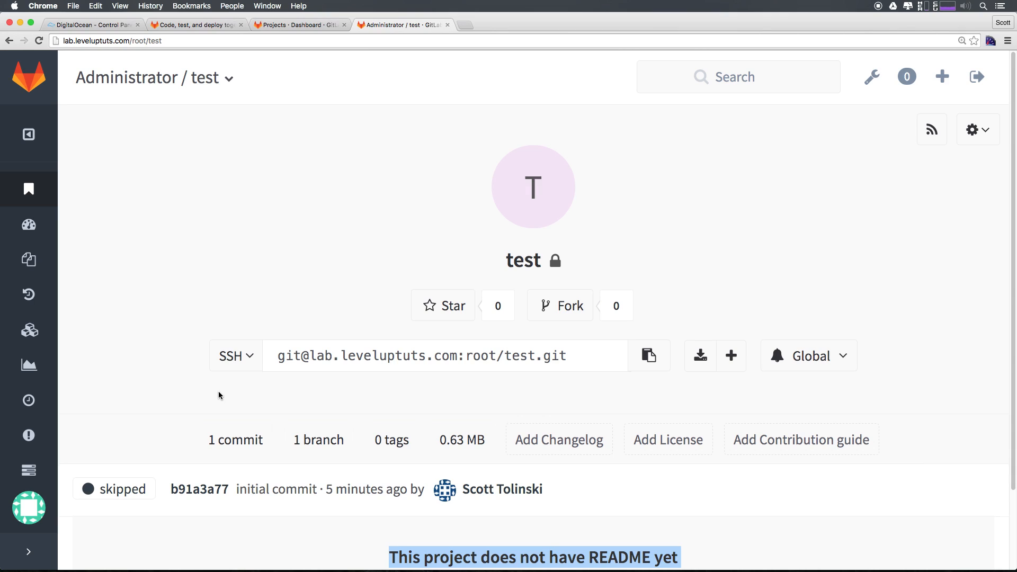